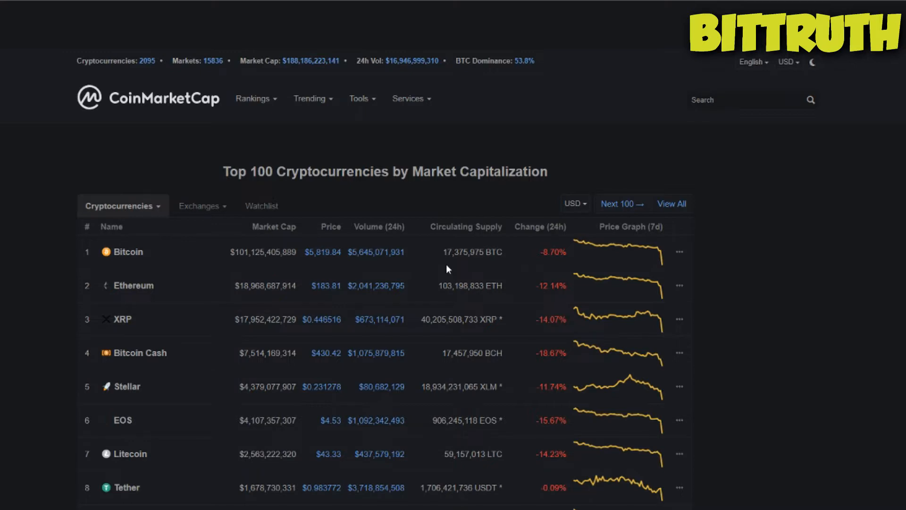
Scroll through the YouTube Bitcoin 10th anniversary video page and its comment thread
{"action": "scroll", "scroll_direction": "down", "scroll_amount": 3}
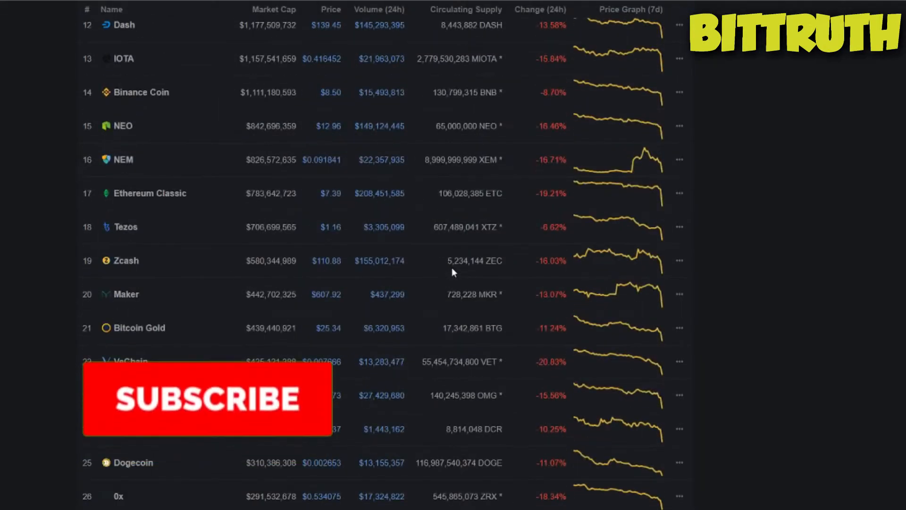
{"action": "left_click", "coordinate": [206, 398]}
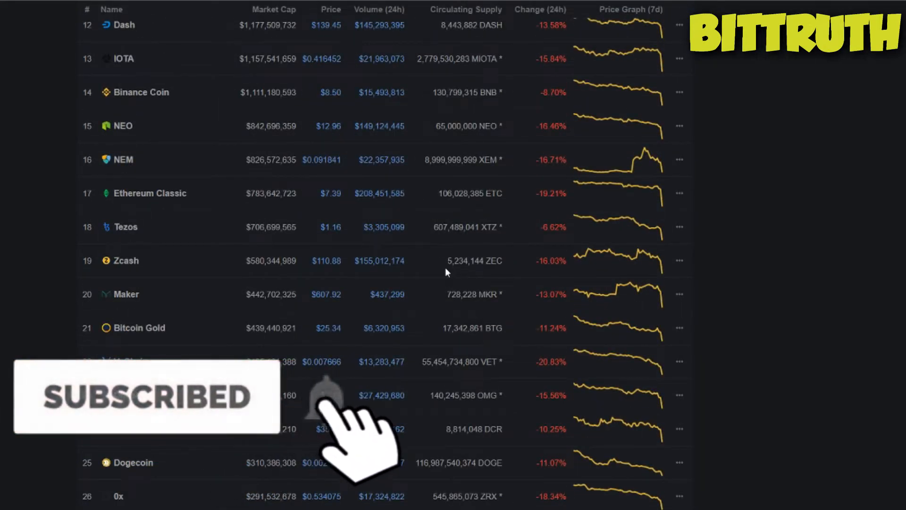
{"action": "scroll", "scroll_direction": "down", "scroll_amount": 3}
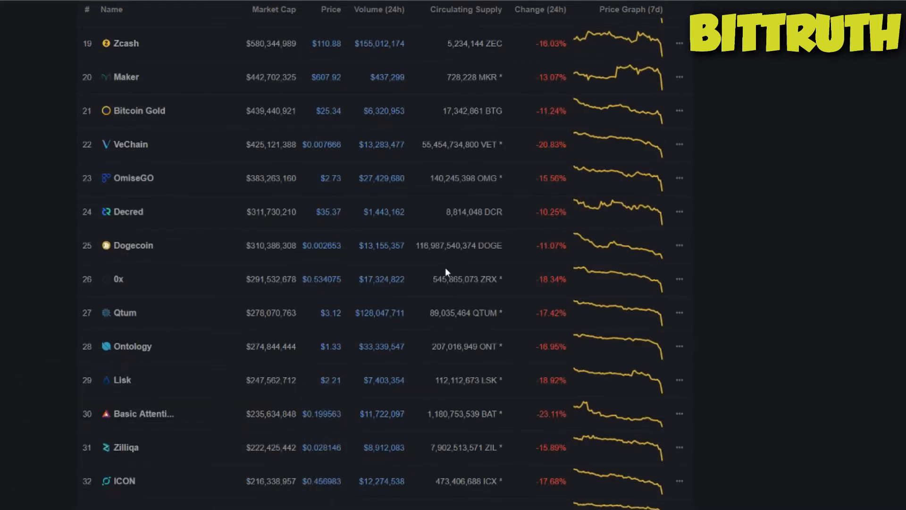
{"action": "mouse_move", "coordinate": [460, 210]}
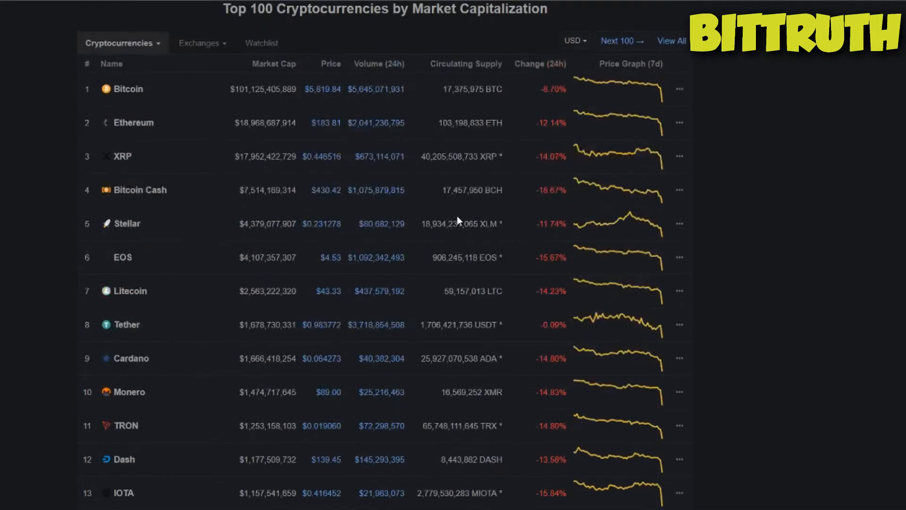
Rank CoinMarketCap coins by 24-hour change both ways, then restore the market-cap ranking
{"action": "left_click", "coordinate": [539, 63]}
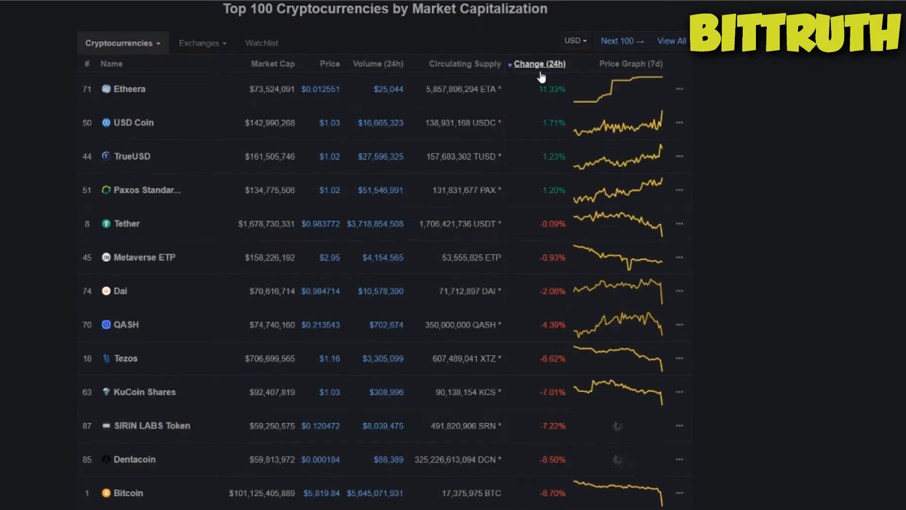
{"action": "left_click", "coordinate": [539, 63]}
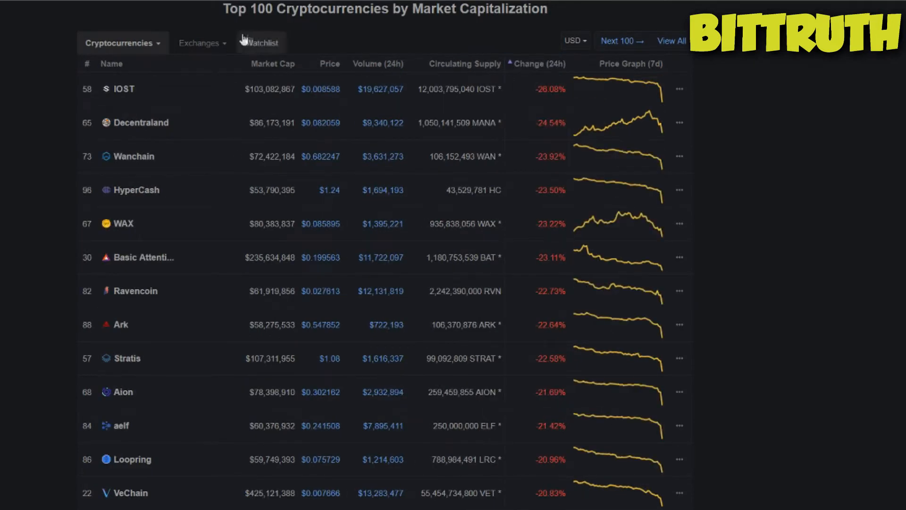
{"action": "left_click", "coordinate": [272, 63]}
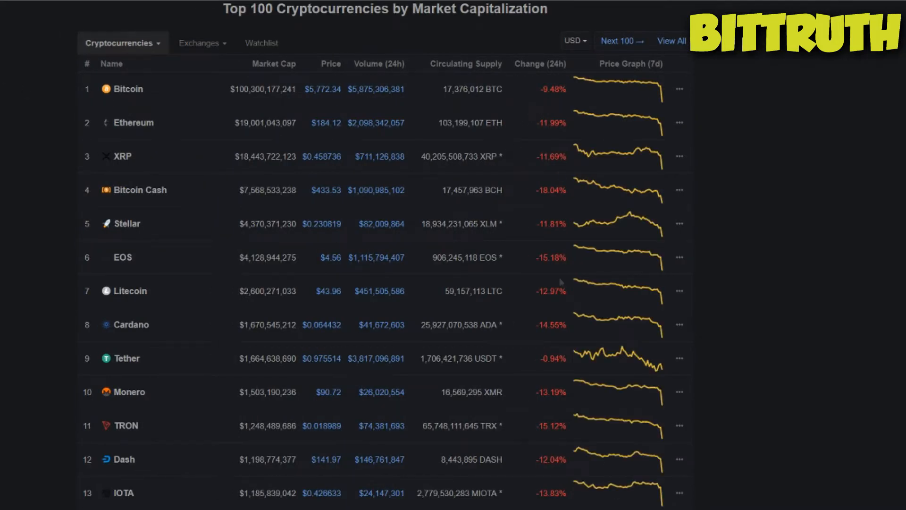
{"action": "scroll", "scroll_direction": "down", "scroll_amount": 3}
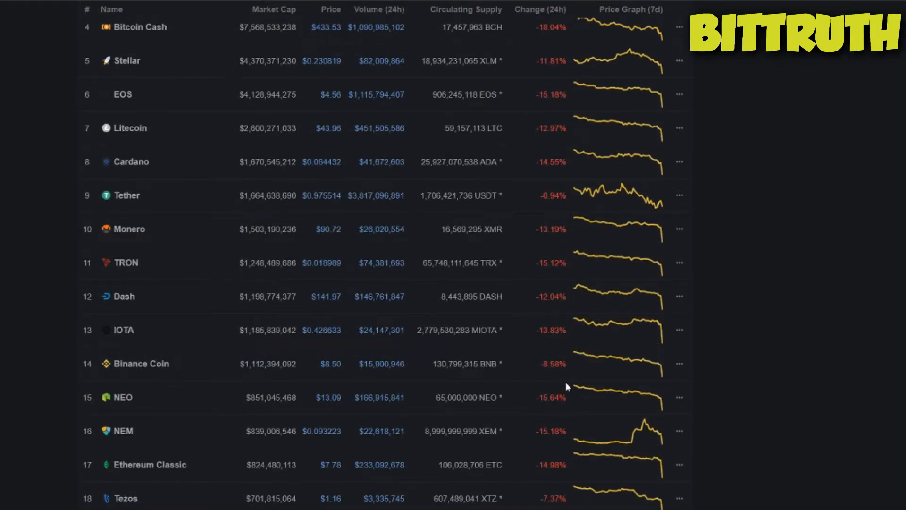
{"action": "scroll", "scroll_direction": "down", "scroll_amount": 3}
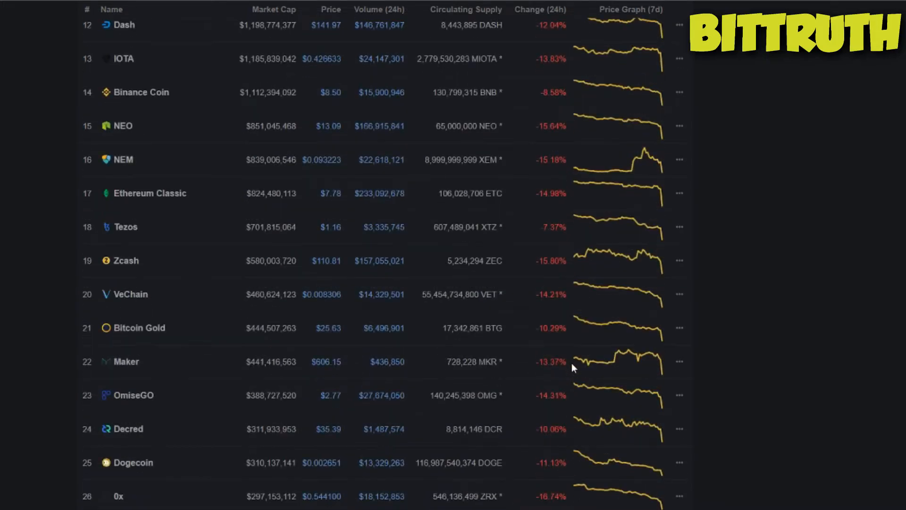
{"action": "mouse_move", "coordinate": [580, 378]}
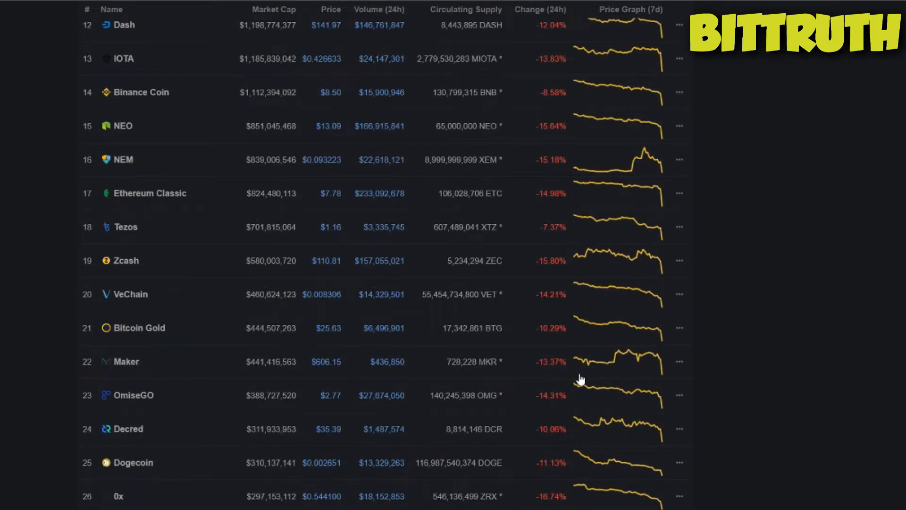
{"action": "mouse_move", "coordinate": [600, 415]}
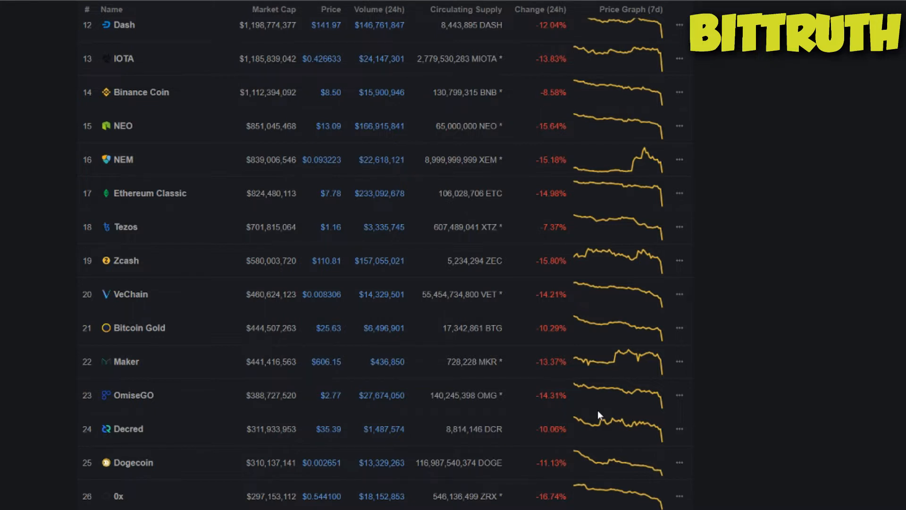
{"action": "mouse_move", "coordinate": [626, 33]}
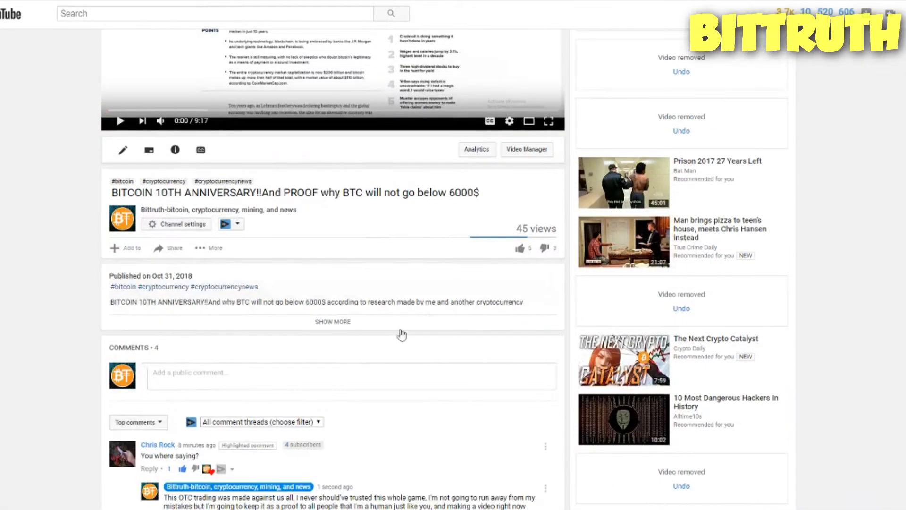
{"action": "mouse_move", "coordinate": [234, 457]}
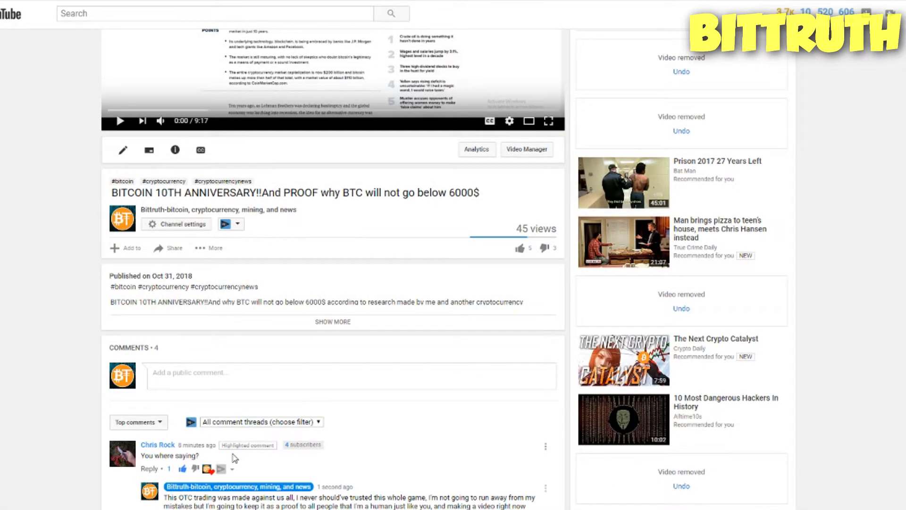
{"action": "mouse_move", "coordinate": [207, 459]}
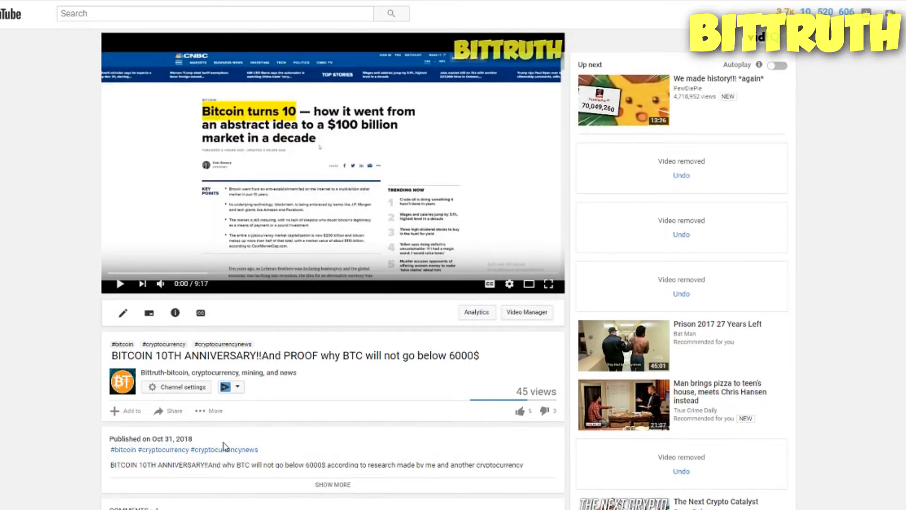
{"action": "mouse_move", "coordinate": [322, 398]}
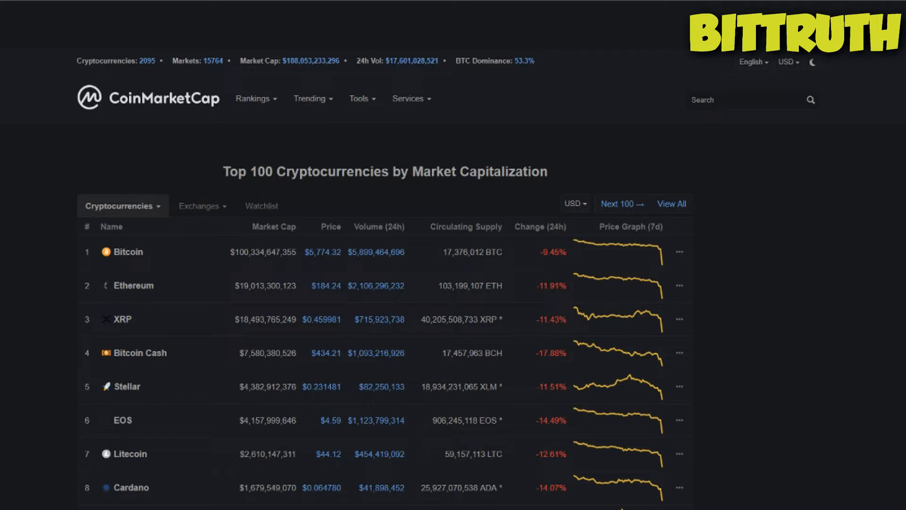
{"action": "mouse_move", "coordinate": [39, 5]}
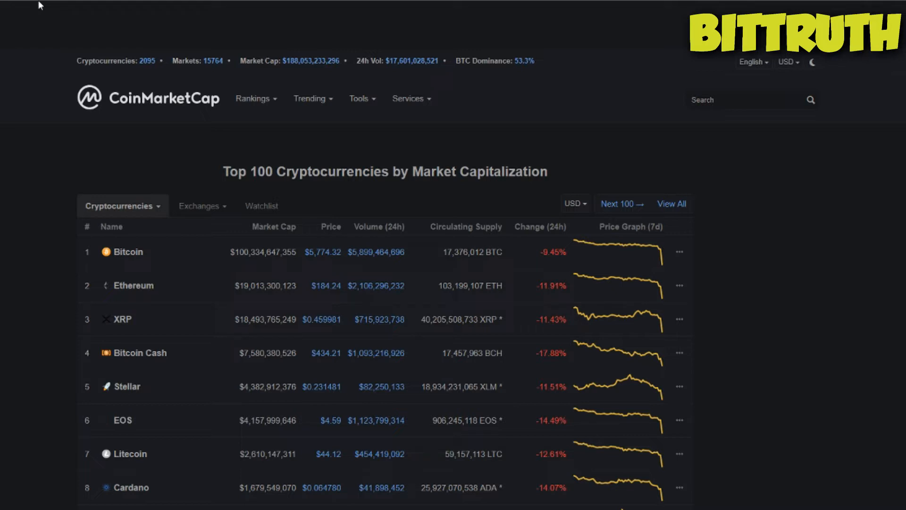
Scroll the Top 100 table down to the coins ranked around 54 to 68
{"action": "scroll", "scroll_direction": "down", "scroll_amount": 3}
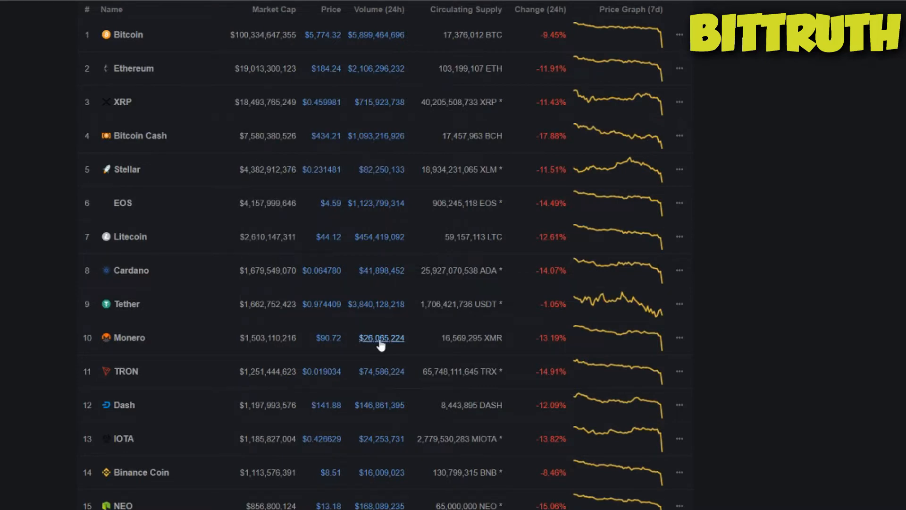
{"action": "scroll", "scroll_direction": "down", "scroll_amount": 3}
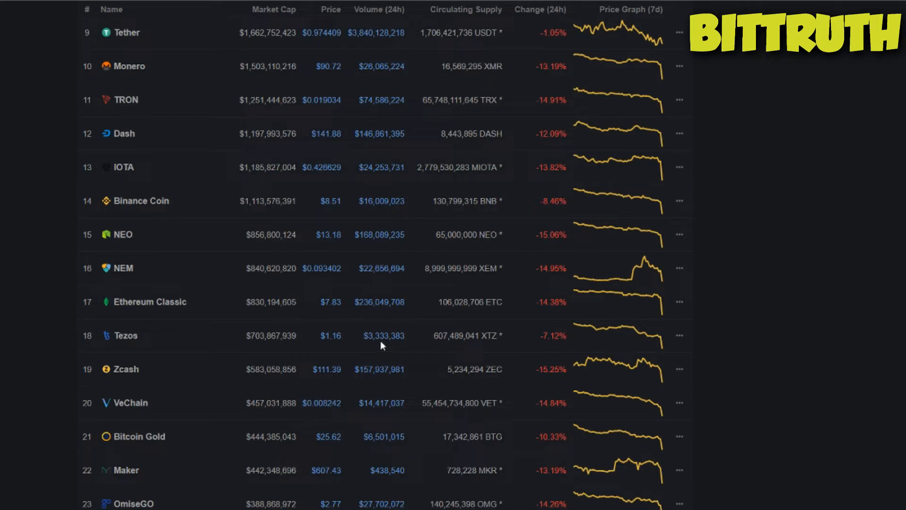
{"action": "scroll", "scroll_direction": "down", "scroll_amount": 3}
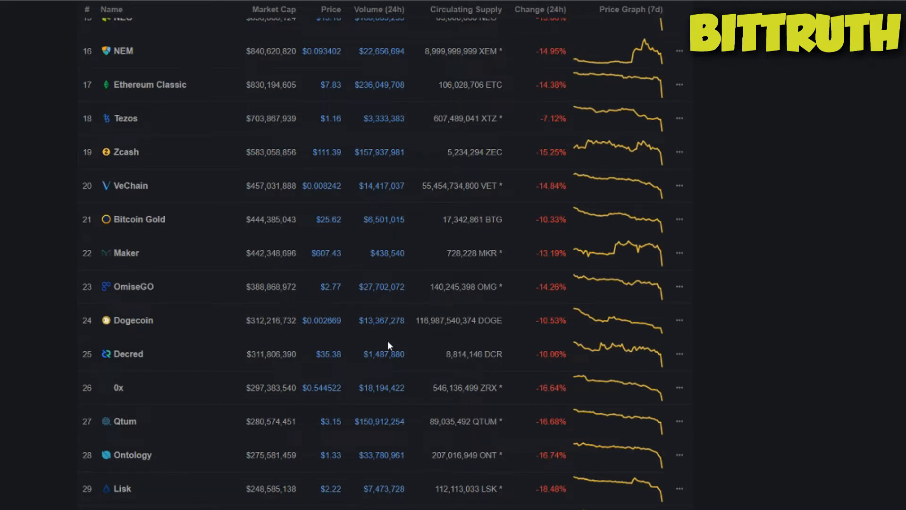
{"action": "scroll", "scroll_direction": "down", "scroll_amount": 3}
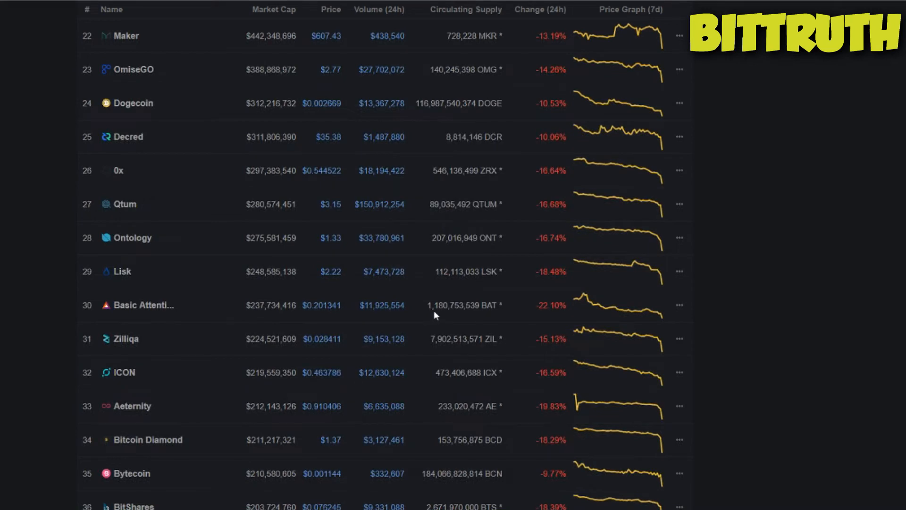
{"action": "mouse_move", "coordinate": [472, 318]}
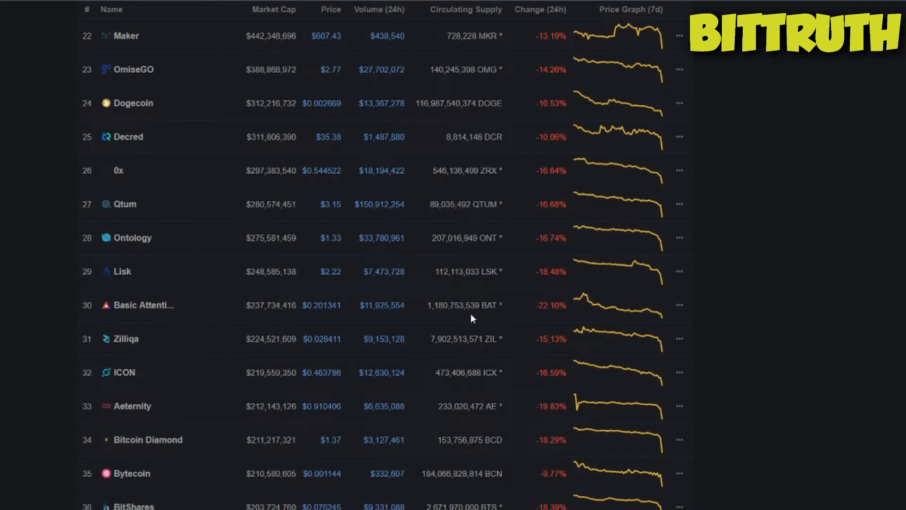
{"action": "scroll", "scroll_direction": "down", "scroll_amount": 3}
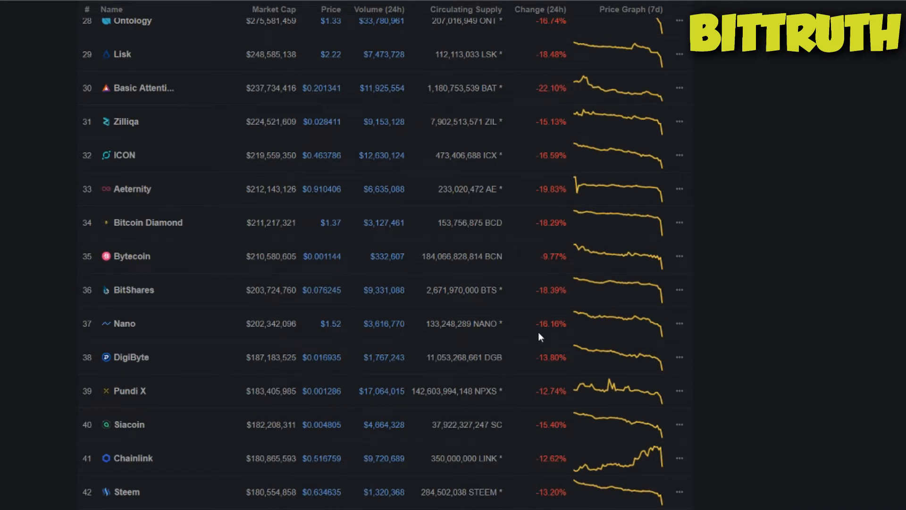
{"action": "scroll", "scroll_direction": "down", "scroll_amount": 3}
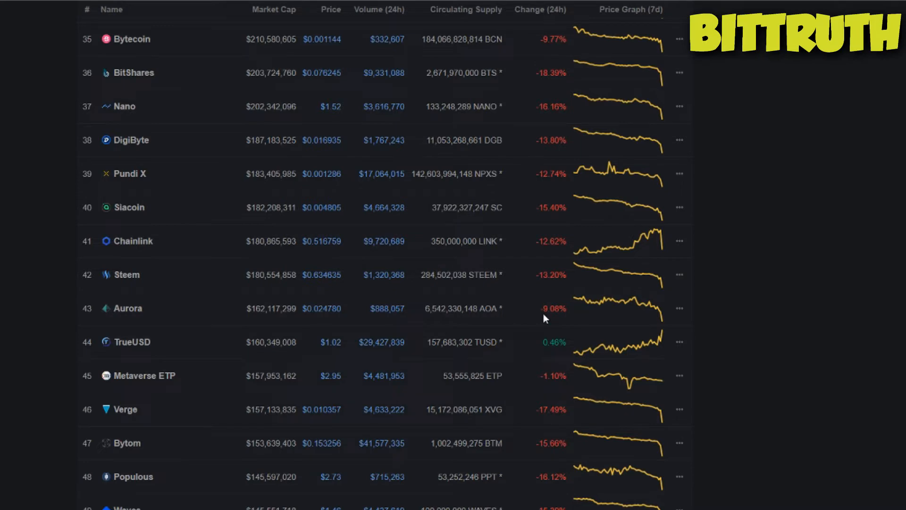
{"action": "mouse_move", "coordinate": [439, 318]}
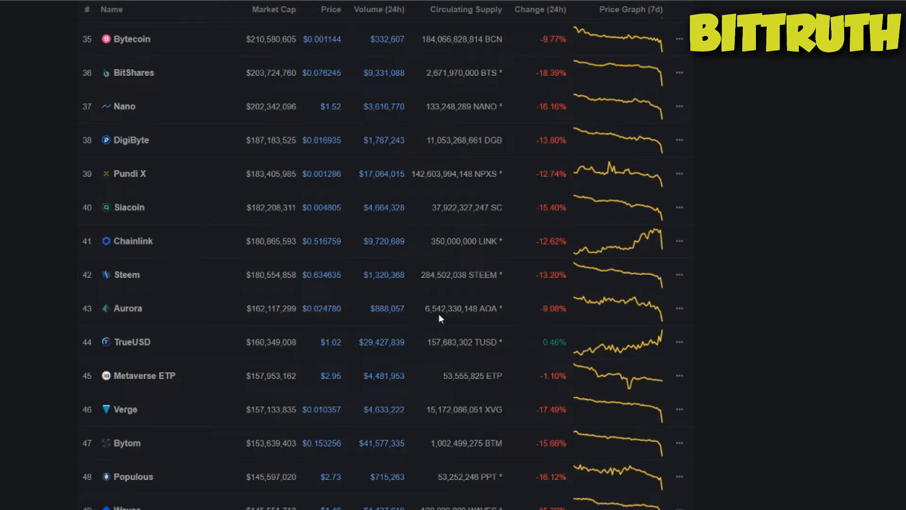
{"action": "scroll", "scroll_direction": "down", "scroll_amount": 3}
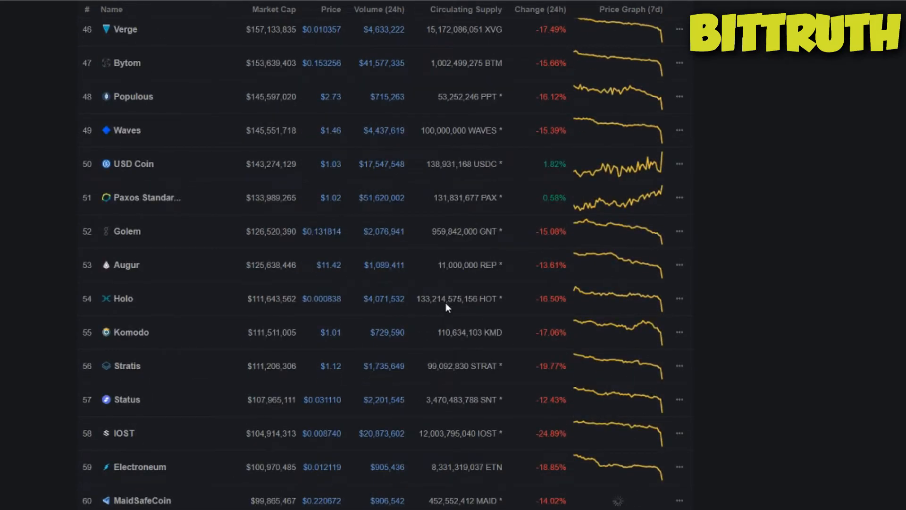
{"action": "mouse_move", "coordinate": [501, 359]}
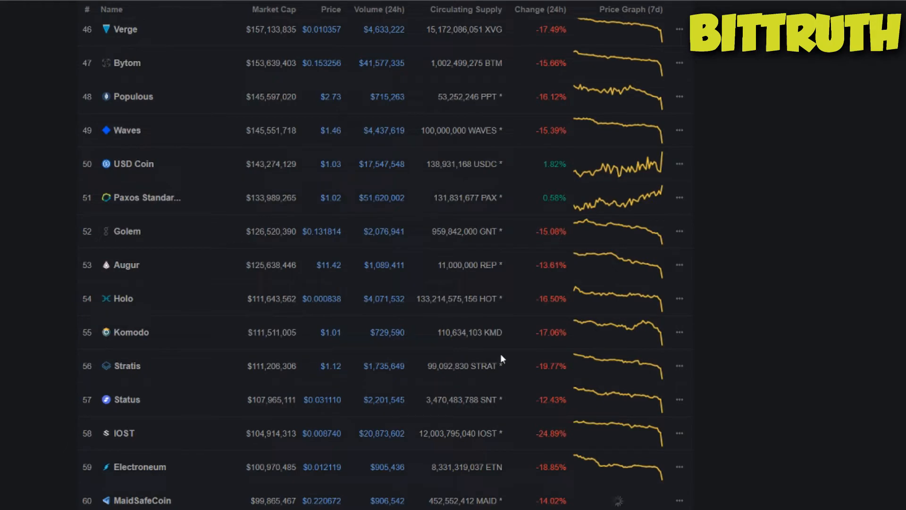
{"action": "scroll", "scroll_direction": "down", "scroll_amount": 3}
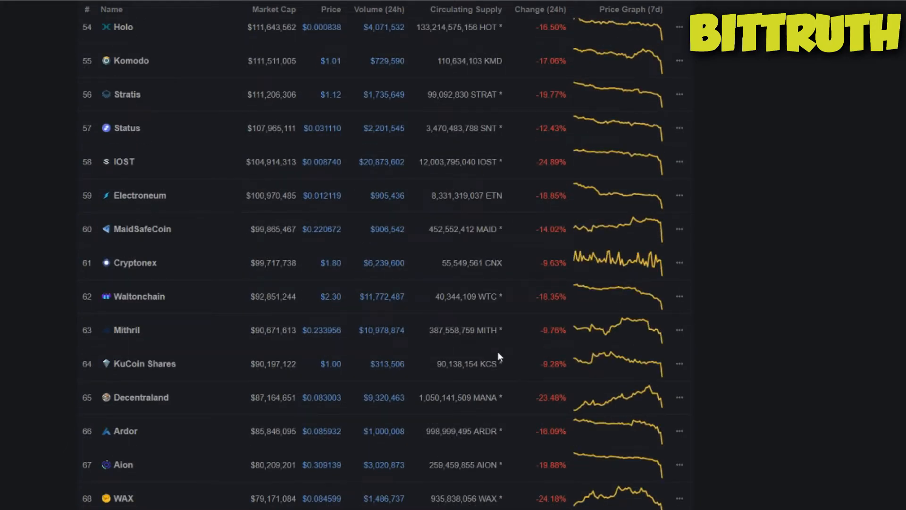
{"action": "scroll", "scroll_direction": "up", "scroll_amount": 3}
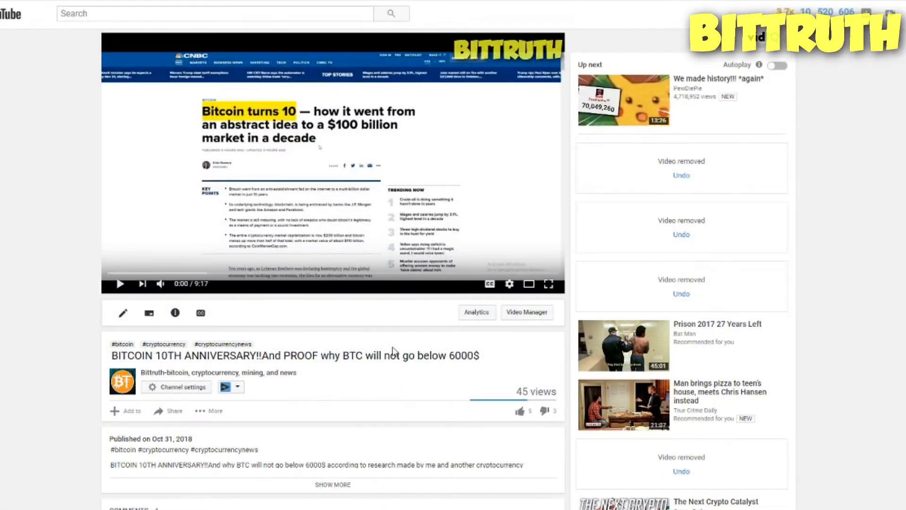
{"action": "scroll", "scroll_direction": "down", "scroll_amount": 3}
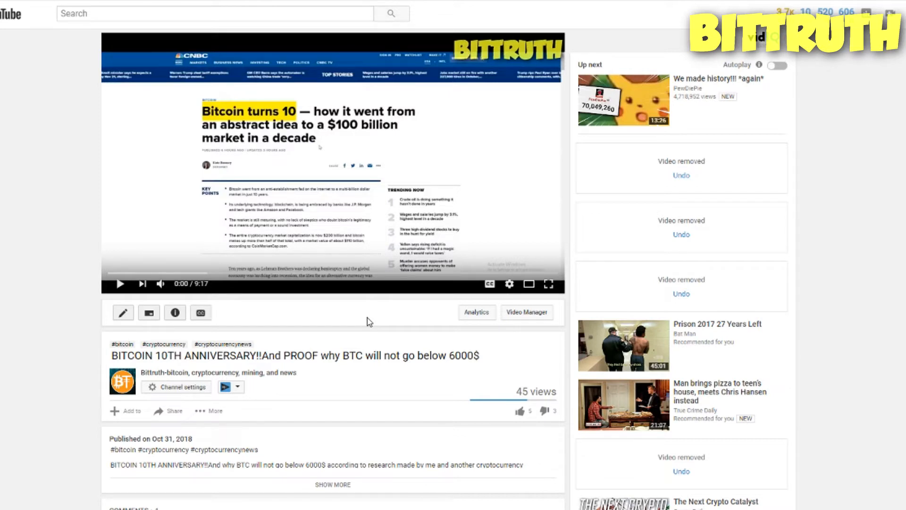
{"action": "mouse_move", "coordinate": [370, 364]}
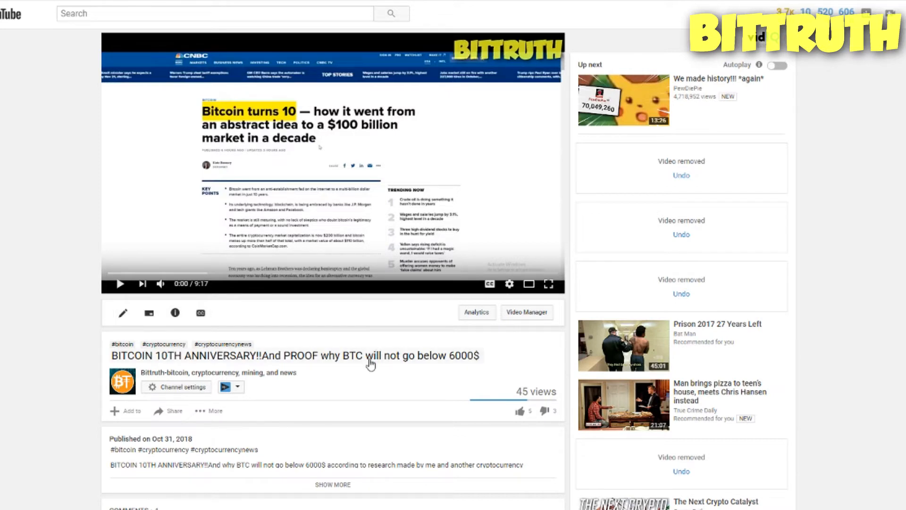
{"action": "mouse_move", "coordinate": [474, 356]}
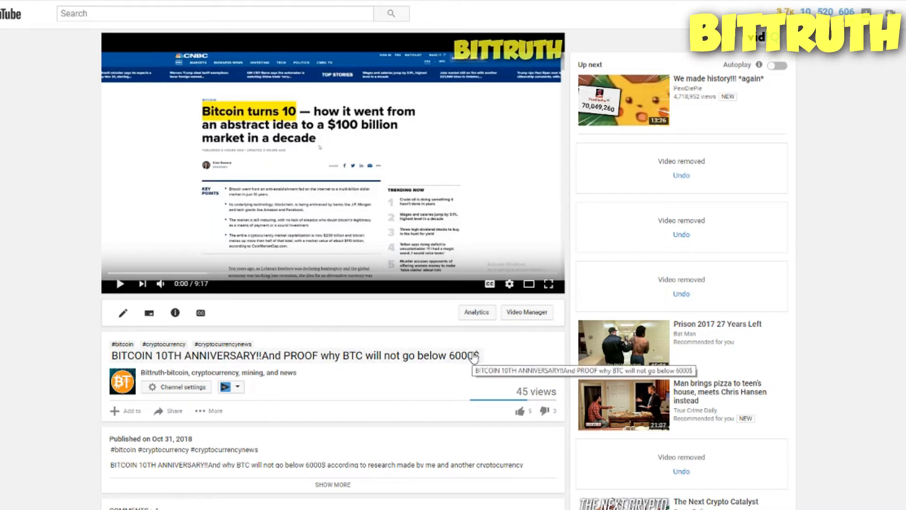
{"action": "mouse_move", "coordinate": [403, 323]}
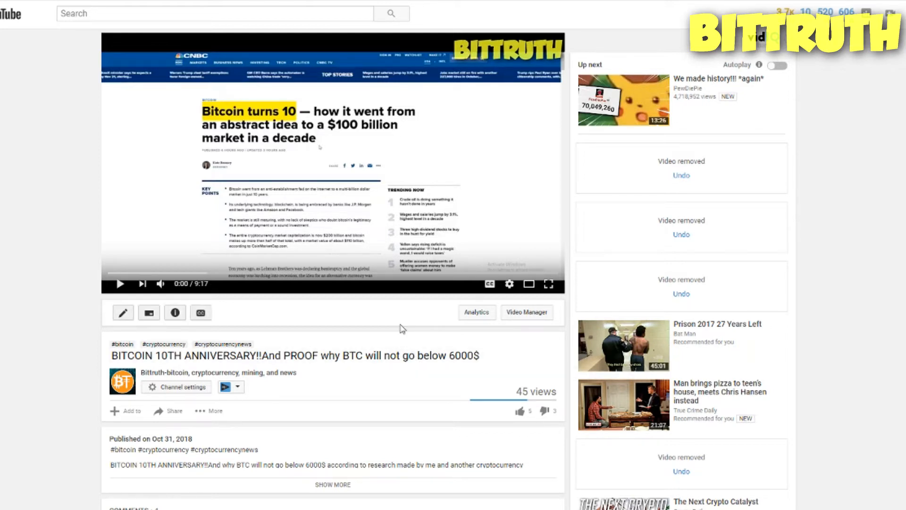
{"action": "mouse_move", "coordinate": [425, 328]}
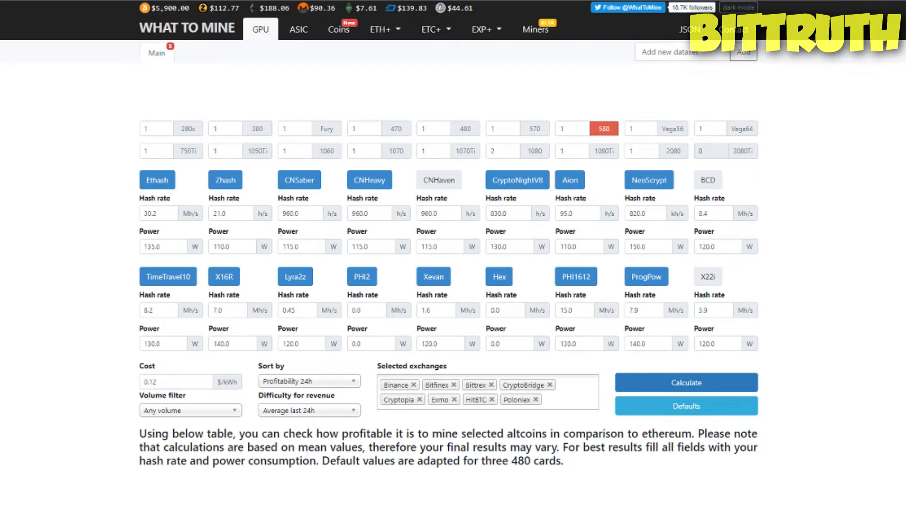
{"action": "mouse_move", "coordinate": [746, 364]}
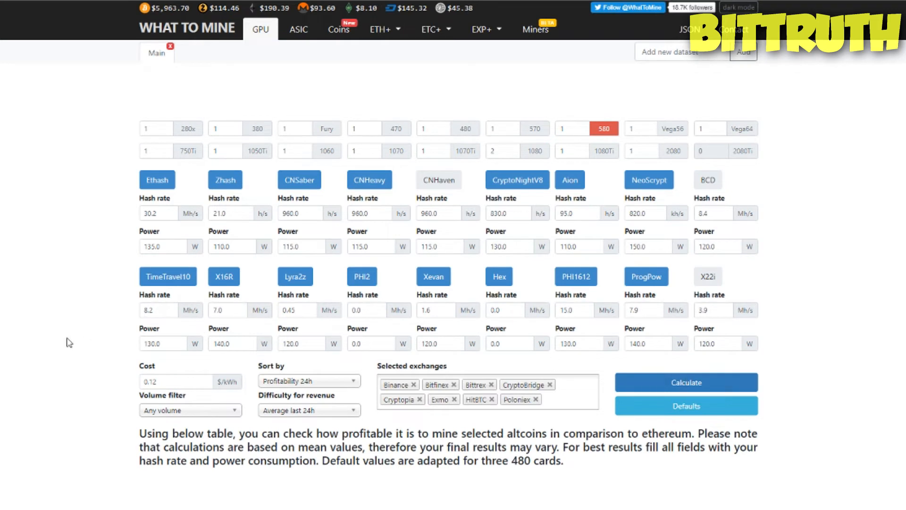
{"action": "mouse_move", "coordinate": [62, 345]}
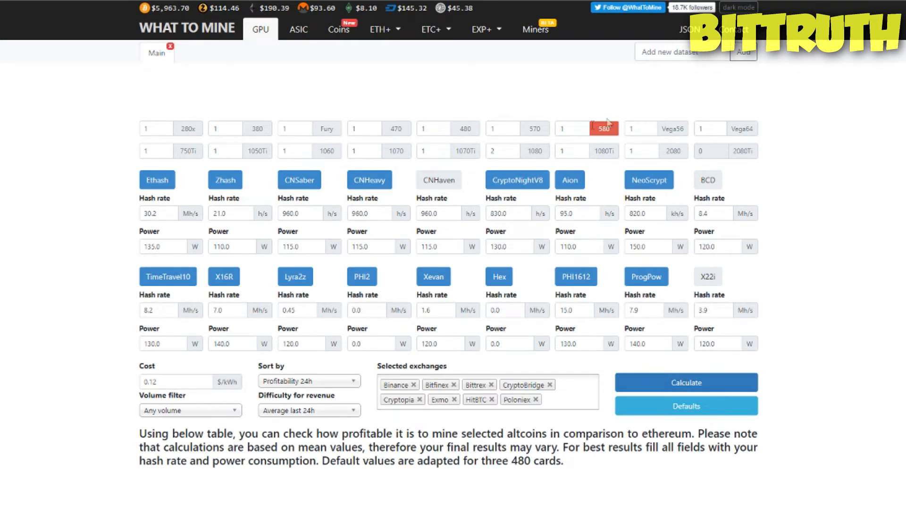
Bring up the GPU profitability results table led by Graft at 130%
{"action": "left_click", "coordinate": [685, 382]}
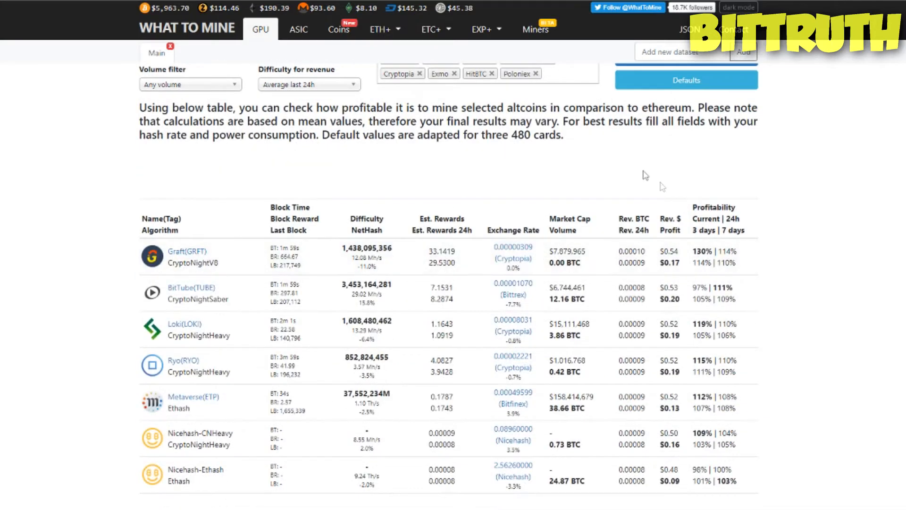
{"action": "mouse_move", "coordinate": [646, 192]}
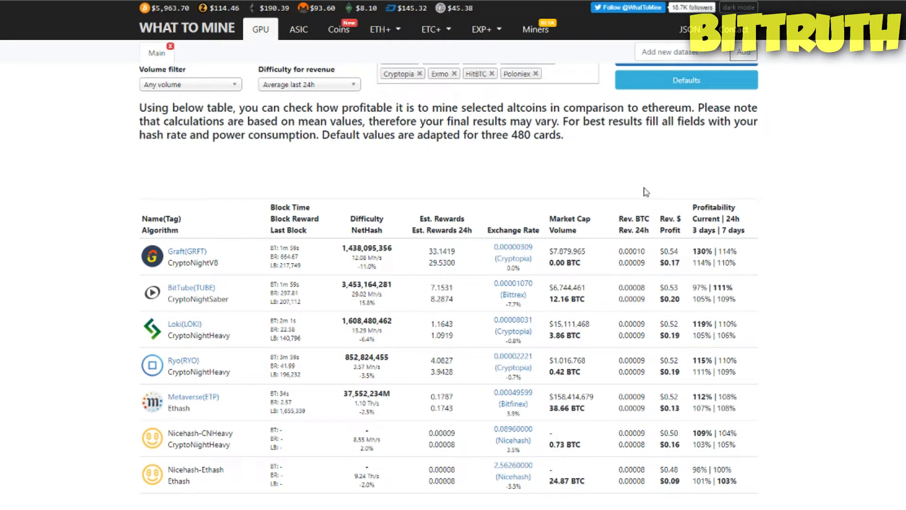
{"action": "mouse_move", "coordinate": [616, 233]}
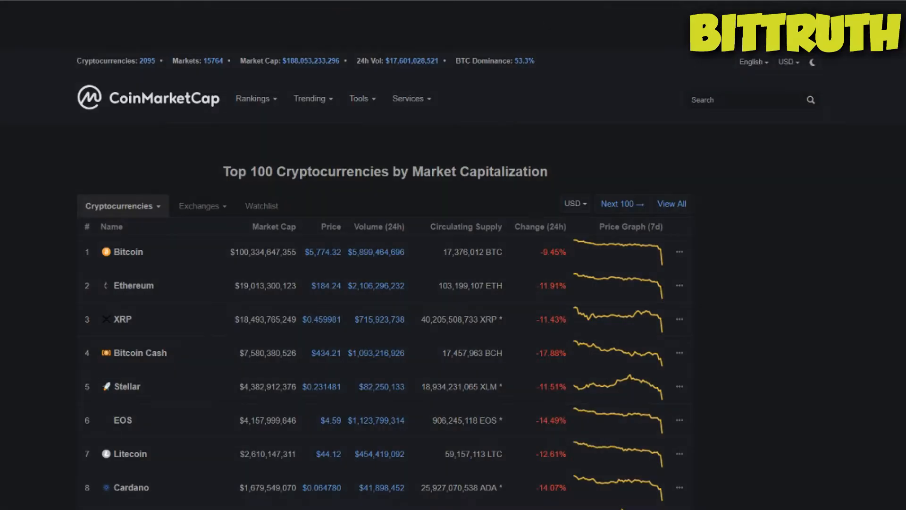
{"action": "mouse_move", "coordinate": [614, 140]}
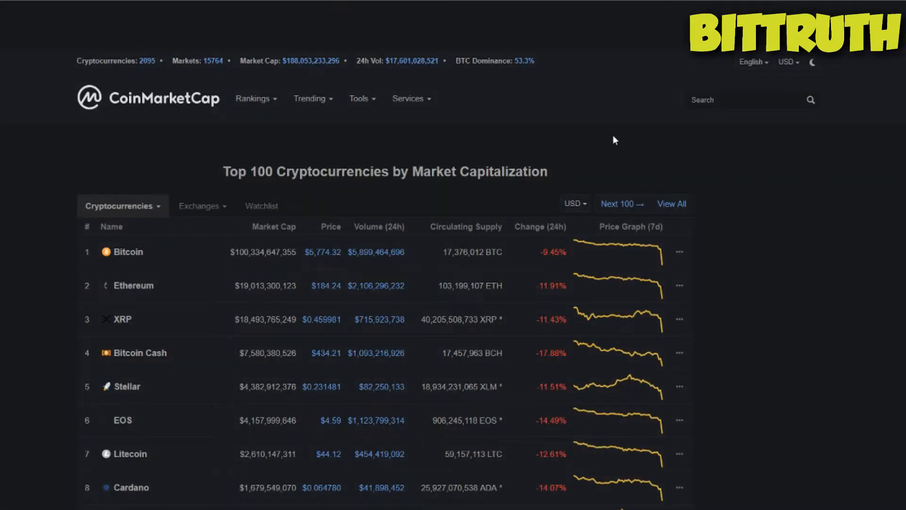
{"action": "mouse_move", "coordinate": [631, 118]}
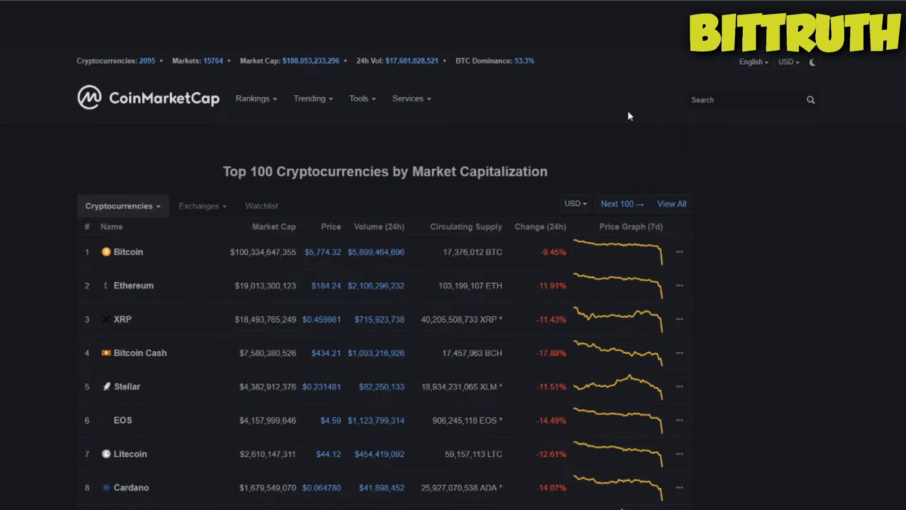
{"action": "mouse_move", "coordinate": [632, 102]}
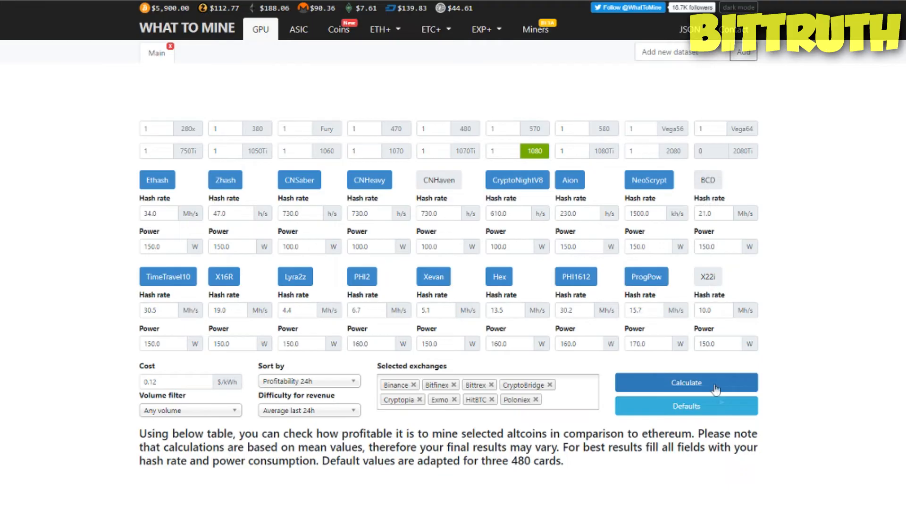
Calculate mining profitability for a rig with one 1080 card
{"action": "left_click", "coordinate": [686, 383]}
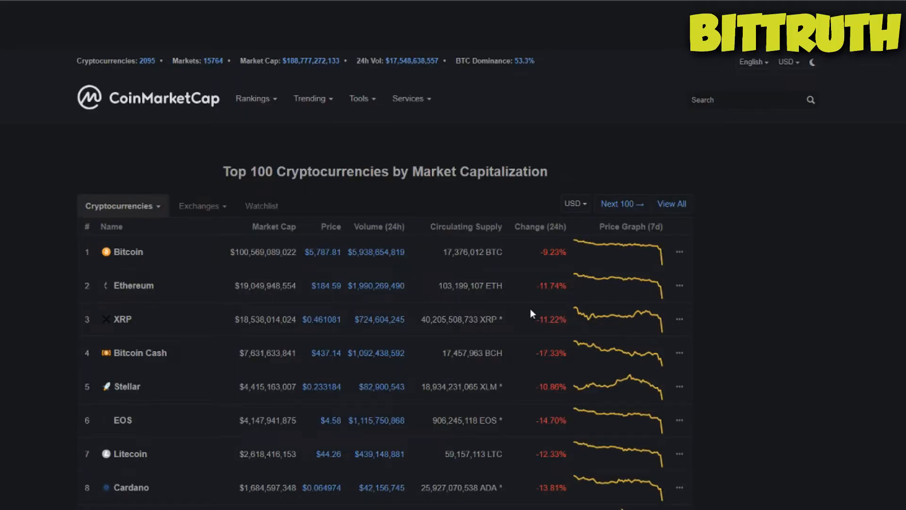
{"action": "mouse_move", "coordinate": [531, 309]}
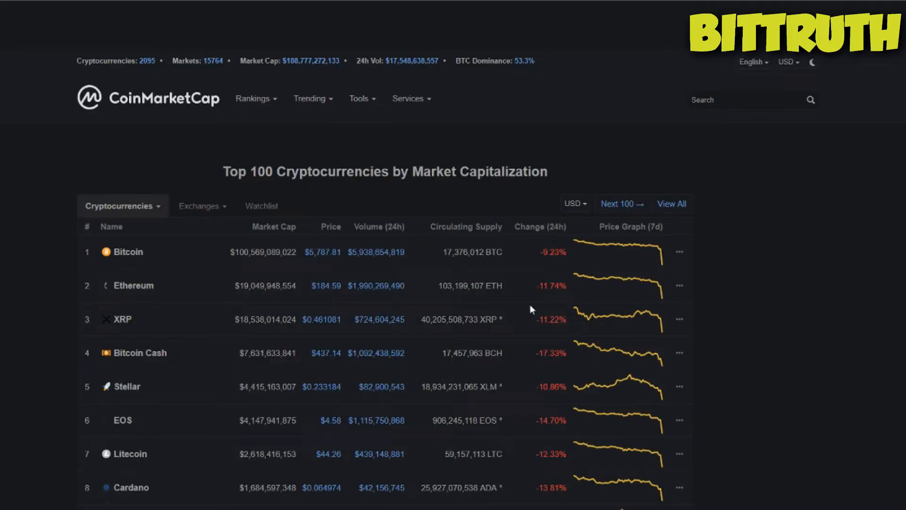
{"action": "mouse_move", "coordinate": [527, 288]}
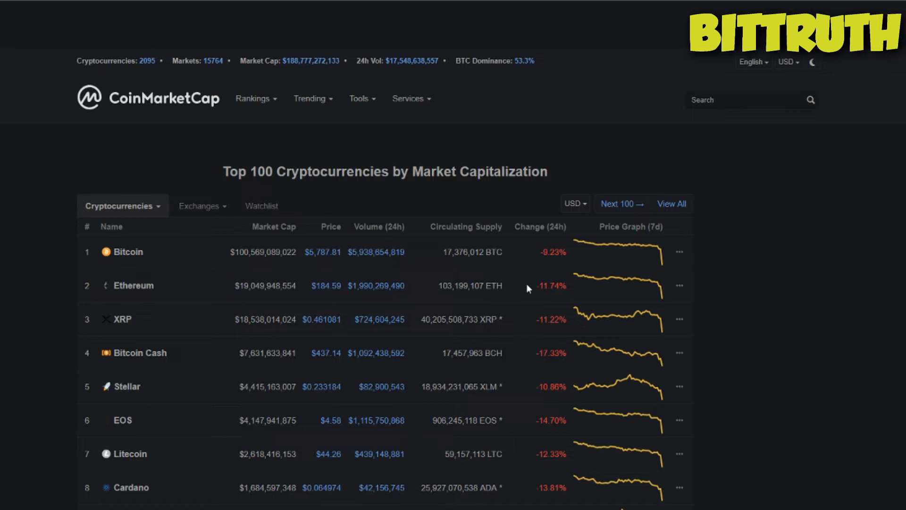
{"action": "scroll", "scroll_direction": "down", "scroll_amount": 3}
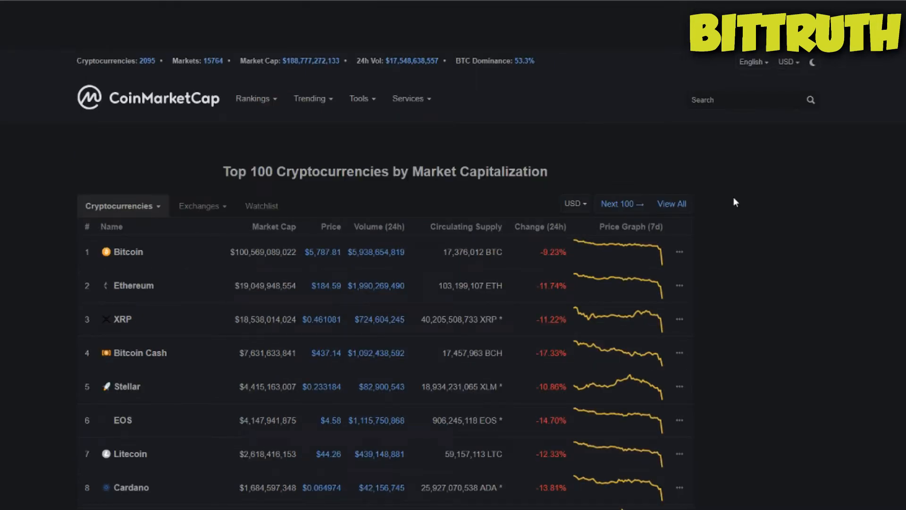
{"action": "mouse_move", "coordinate": [700, 180]}
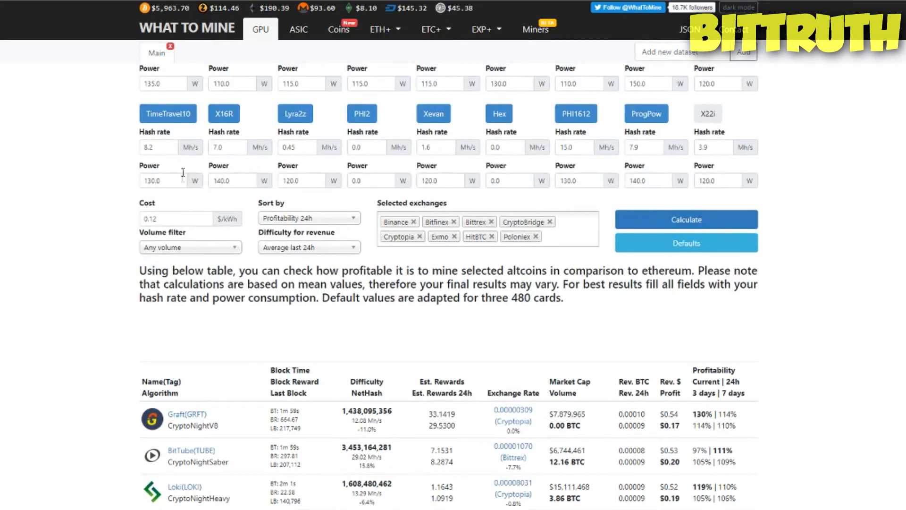
{"action": "mouse_move", "coordinate": [146, 323]}
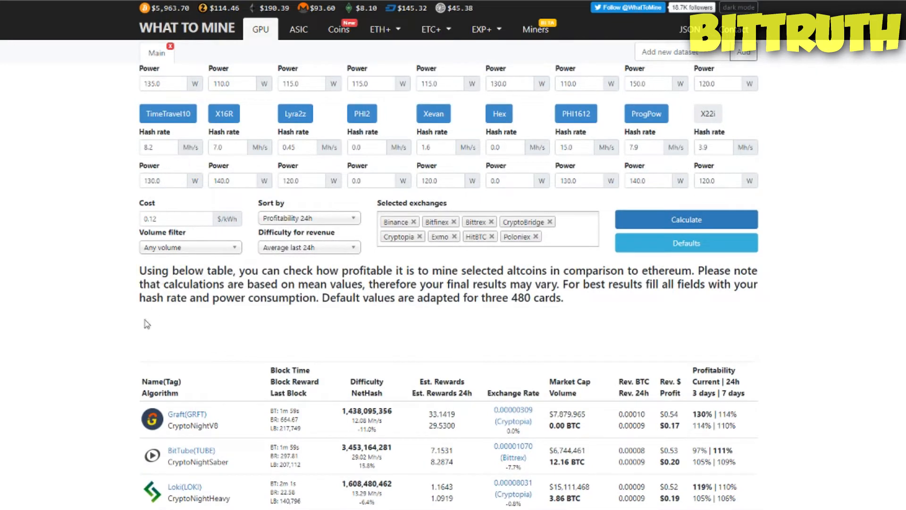
{"action": "mouse_move", "coordinate": [144, 324]}
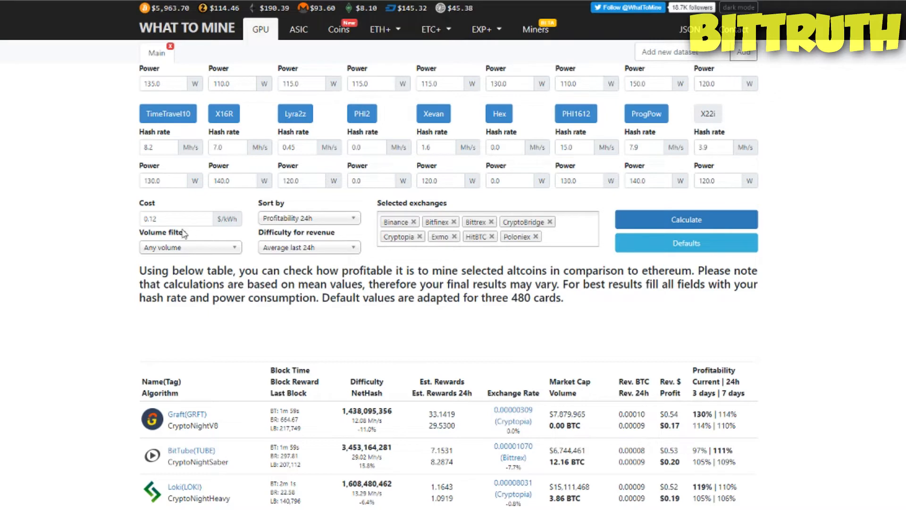
Set the electricity cost to 0.20 $/kWh and review the now-negative daily profits
{"action": "left_click", "coordinate": [176, 218]}
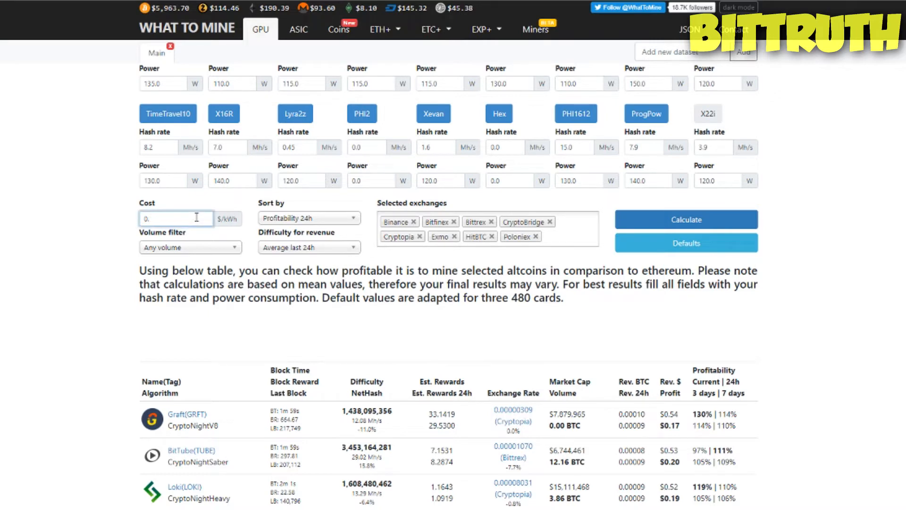
{"action": "type", "text": "0.20"}
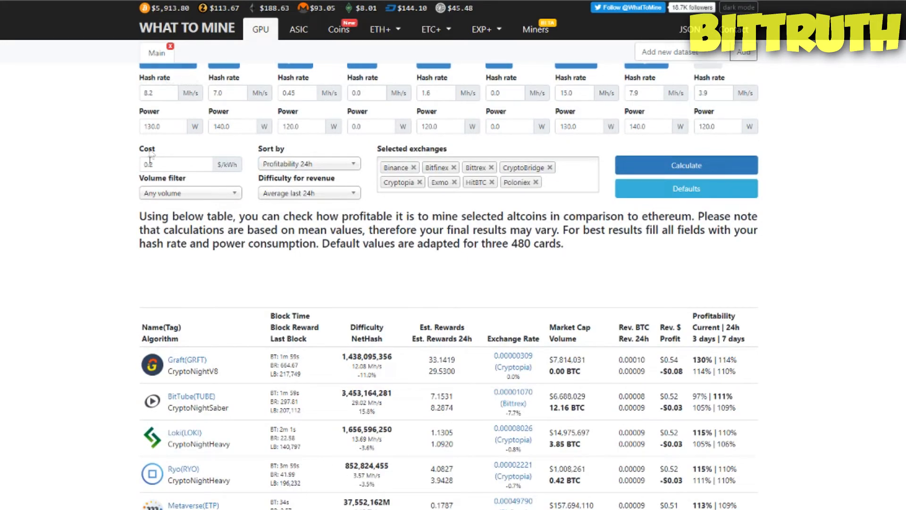
{"action": "scroll", "scroll_direction": "down", "scroll_amount": 3}
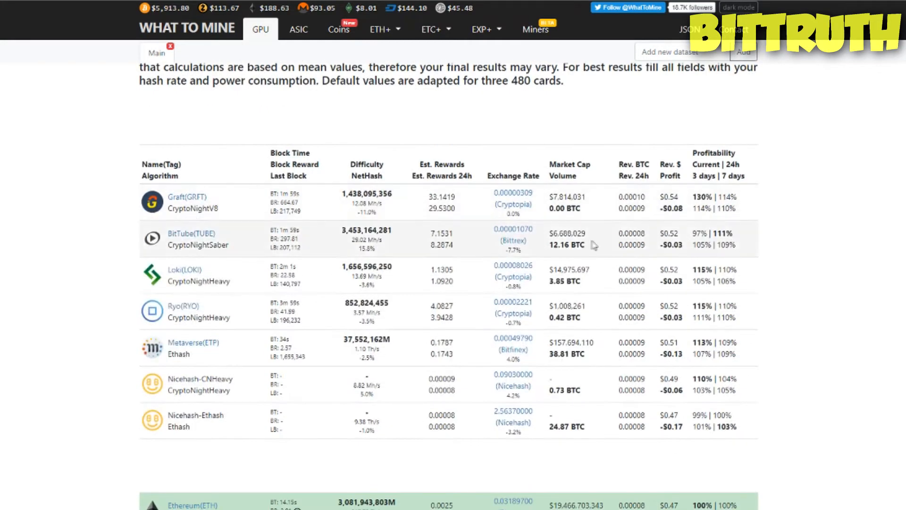
{"action": "scroll", "scroll_direction": "down", "scroll_amount": 3}
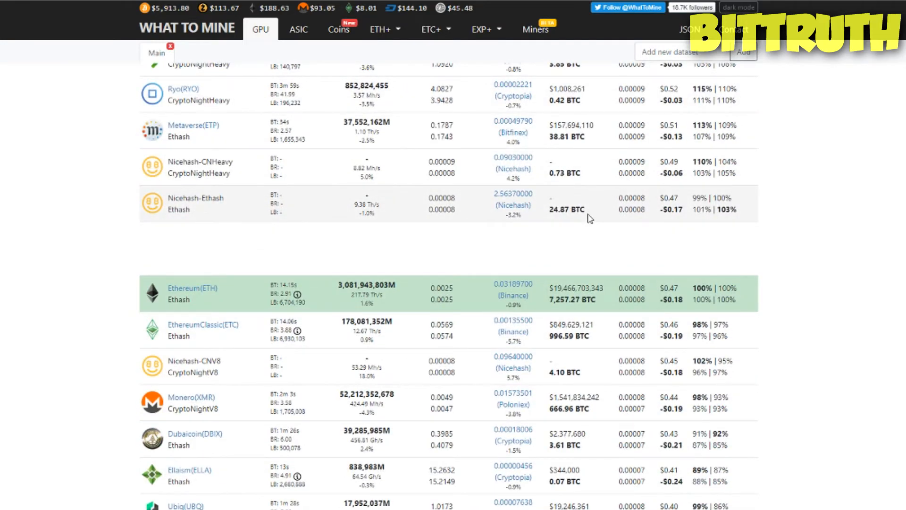
{"action": "scroll", "scroll_direction": "down", "scroll_amount": 3}
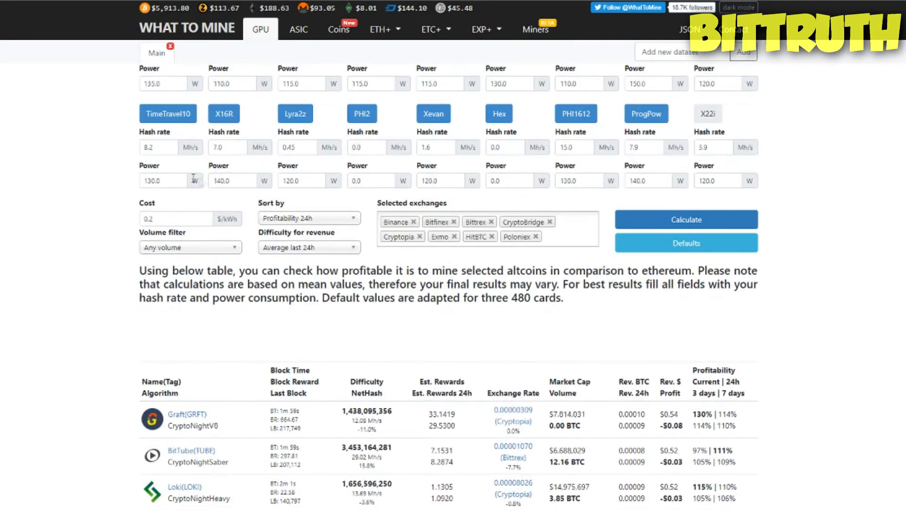
{"action": "left_click", "coordinate": [176, 218]}
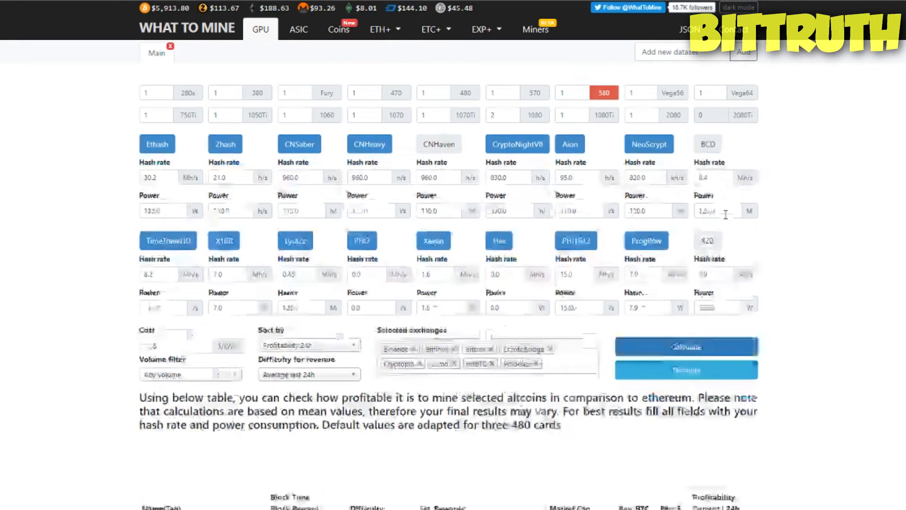
Scroll down the recalculated altcoin profitability table at 0.12 $/kWh
{"action": "scroll", "scroll_direction": "down", "scroll_amount": 3}
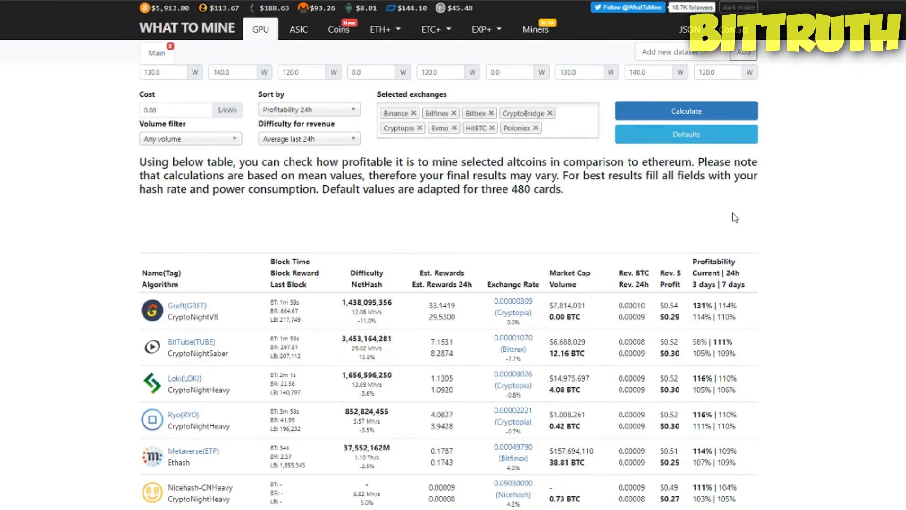
{"action": "mouse_move", "coordinate": [738, 217]}
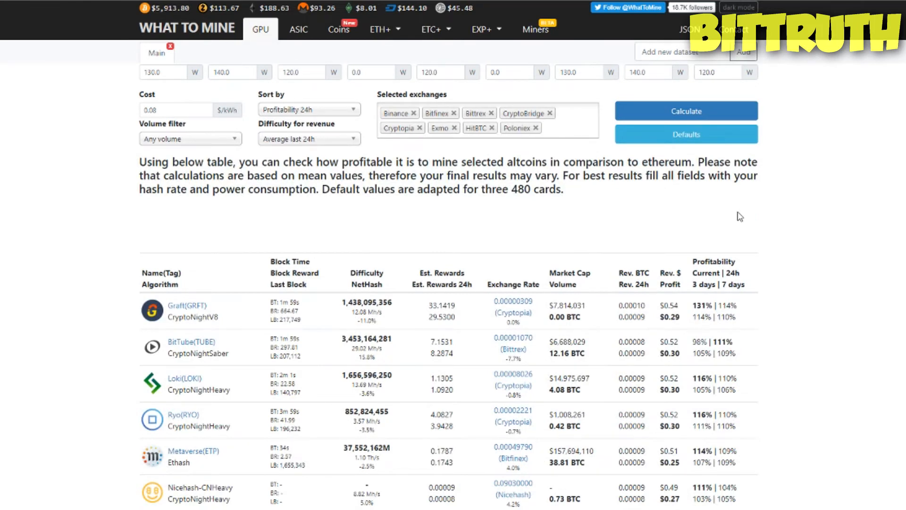
{"action": "mouse_move", "coordinate": [721, 217]}
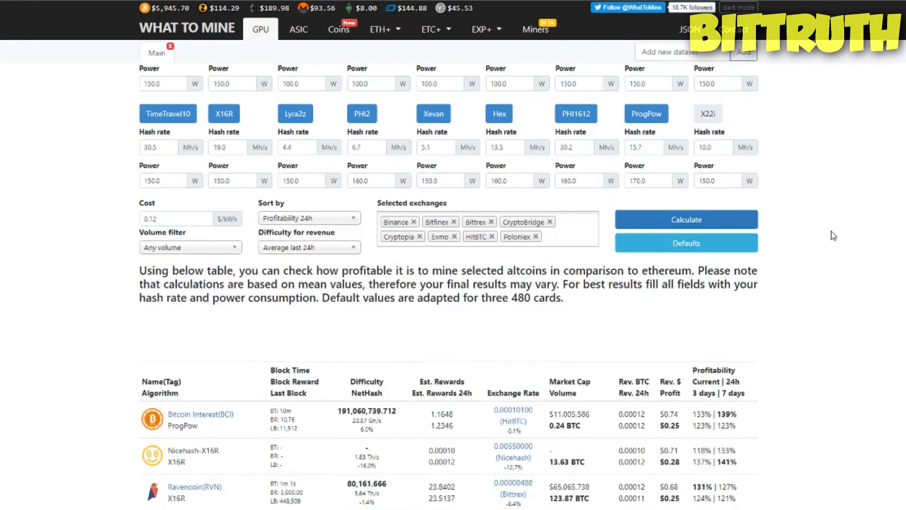
Scroll the coin results, then view the Antminer S15 specs of 28 TH/s and 1596 W
{"action": "scroll", "scroll_direction": "down", "scroll_amount": 3}
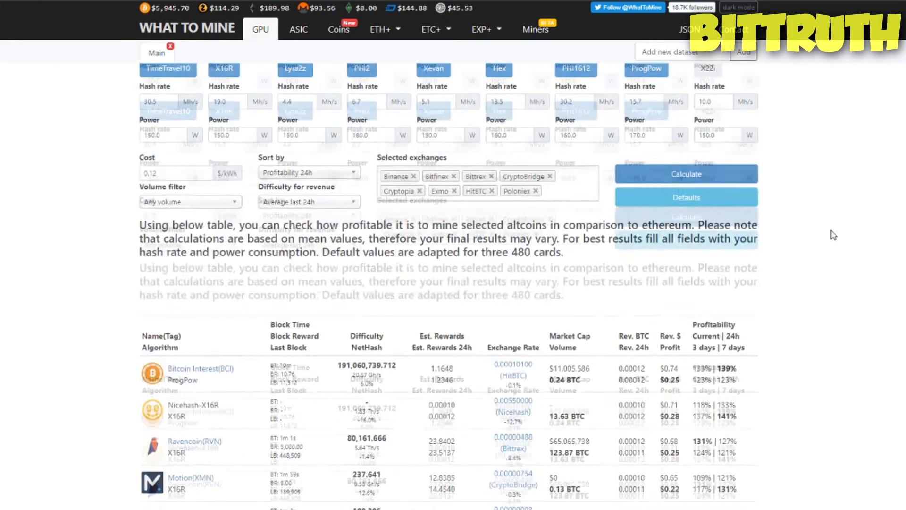
{"action": "scroll", "scroll_direction": "down", "scroll_amount": 3}
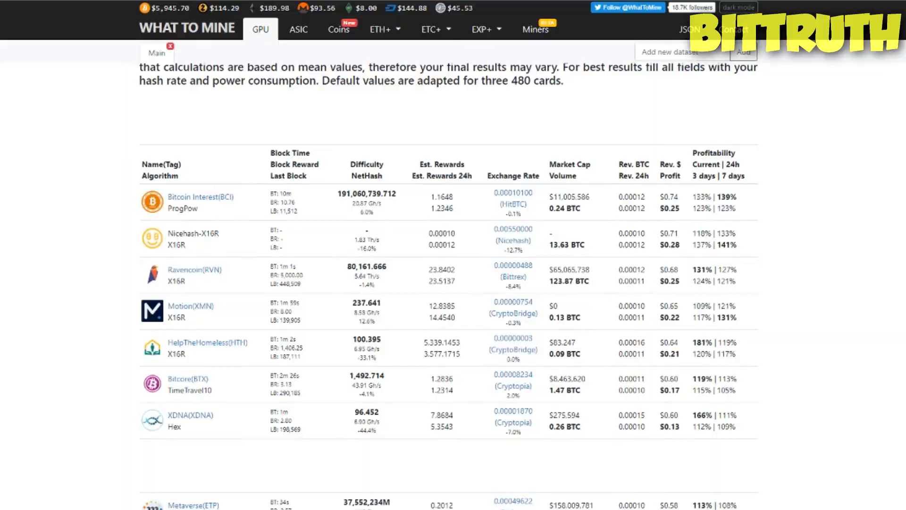
{"action": "mouse_move", "coordinate": [696, 229]}
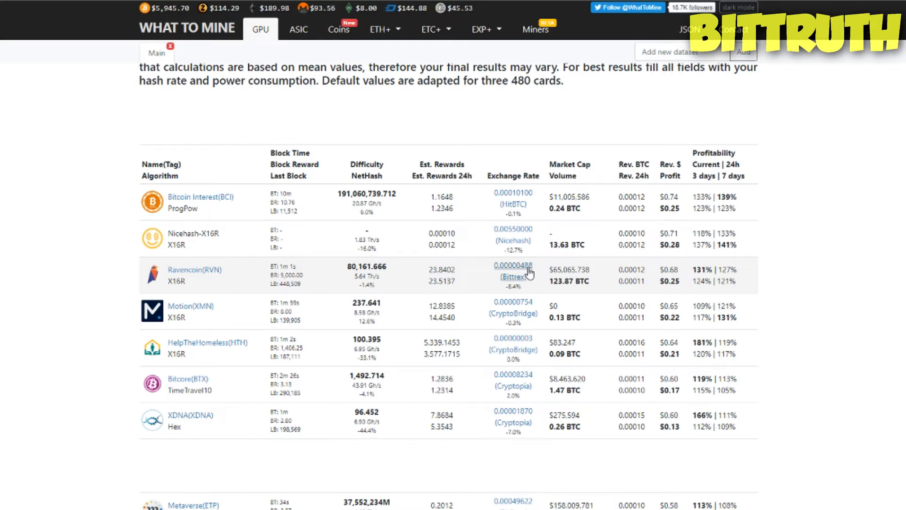
{"action": "mouse_move", "coordinate": [587, 267]}
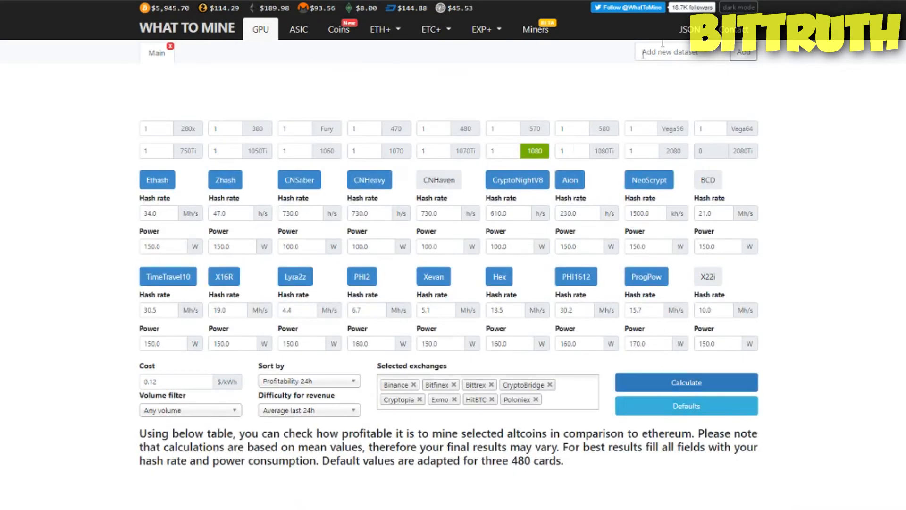
{"action": "mouse_move", "coordinate": [760, 123]}
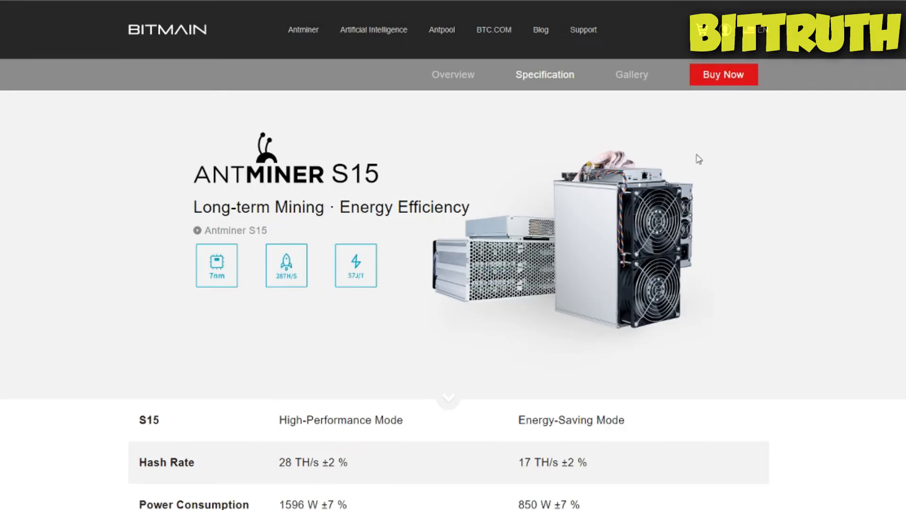
{"action": "scroll", "scroll_direction": "down", "scroll_amount": 3}
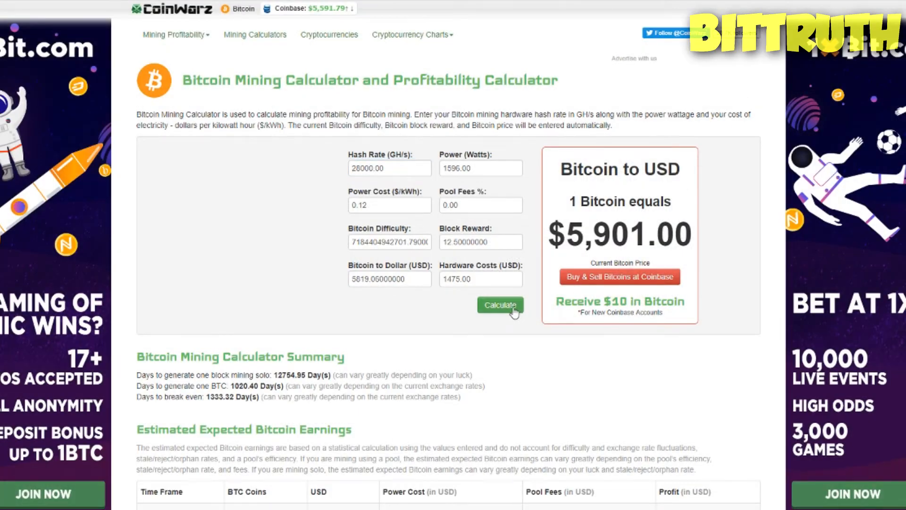
Review the CoinWarz earnings table showing $1.11 daily profit and 1333.32 days to break even
{"action": "scroll", "scroll_direction": "down", "scroll_amount": 3}
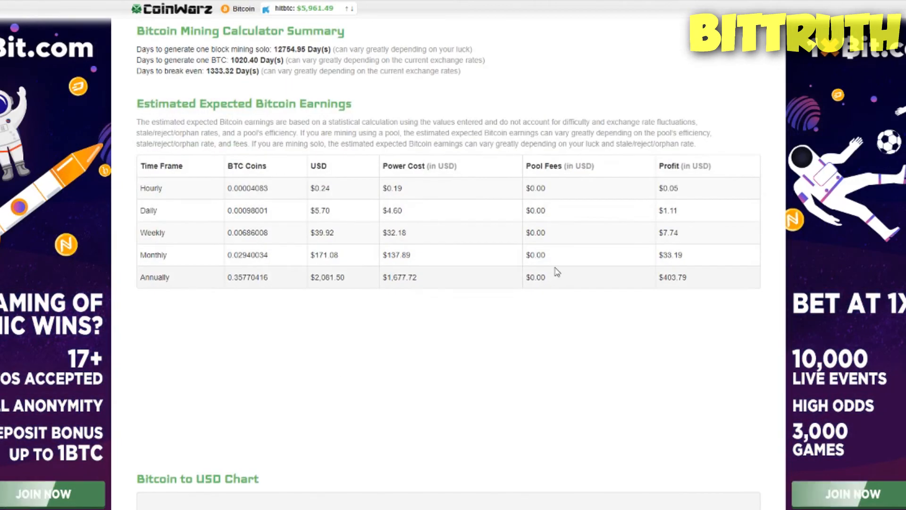
{"action": "mouse_move", "coordinate": [601, 380]}
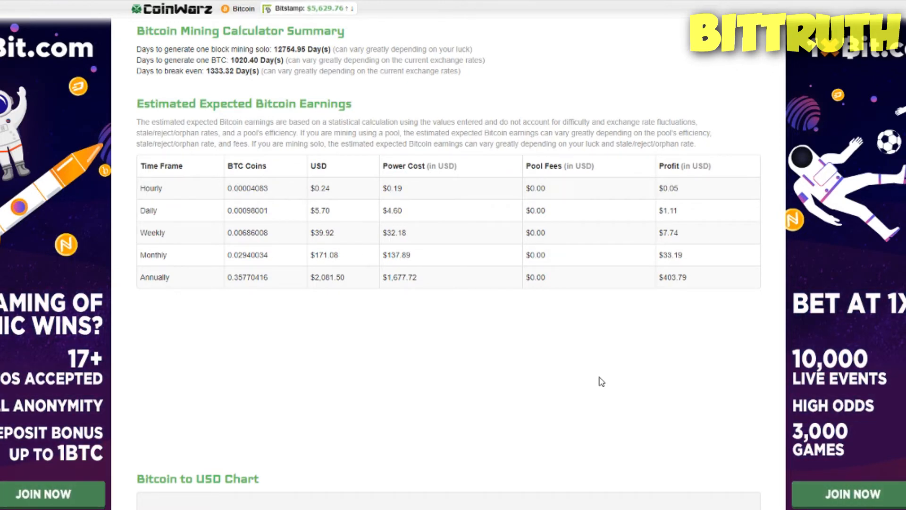
{"action": "scroll", "scroll_direction": "up", "scroll_amount": 3}
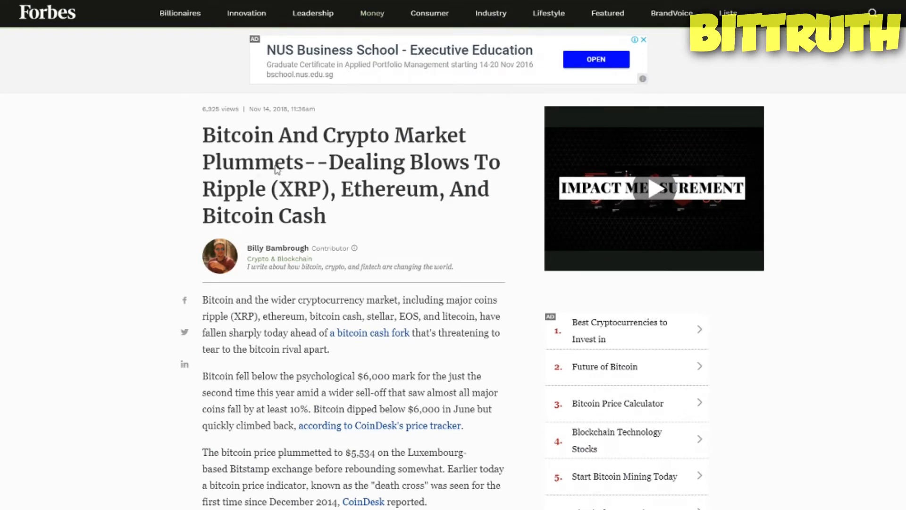
{"action": "mouse_move", "coordinate": [273, 194]}
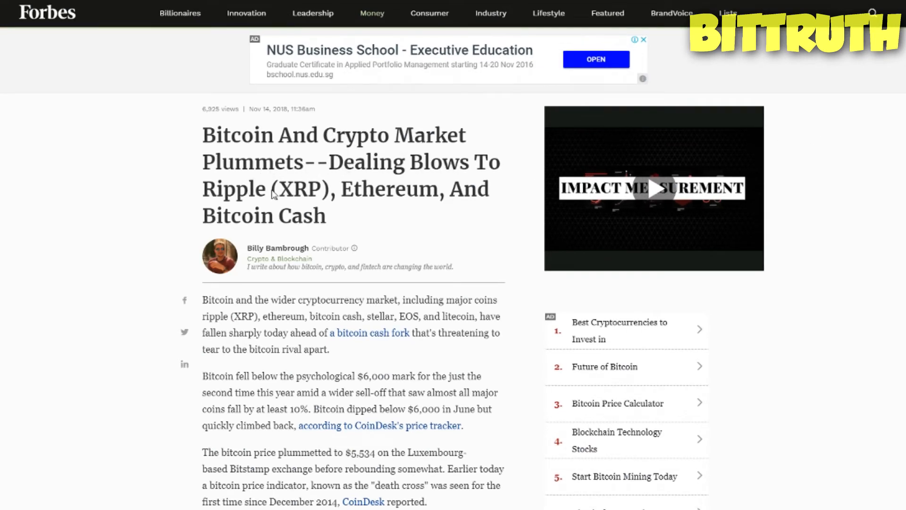
{"action": "mouse_move", "coordinate": [433, 229]}
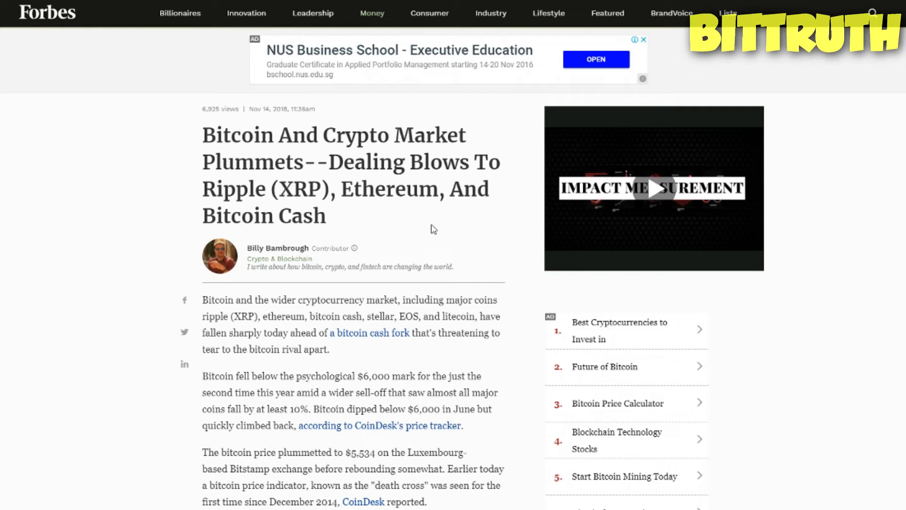
Scroll the Forbes crash article down to Changpeng Zhao's bull-run quote and the $5,883.03 Bitcoin chart
{"action": "scroll", "scroll_direction": "down", "scroll_amount": 3}
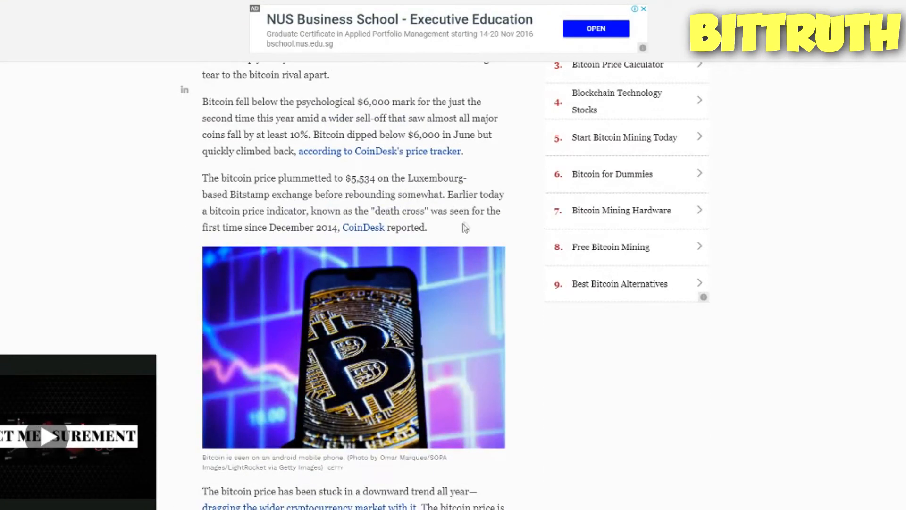
{"action": "mouse_move", "coordinate": [483, 220]}
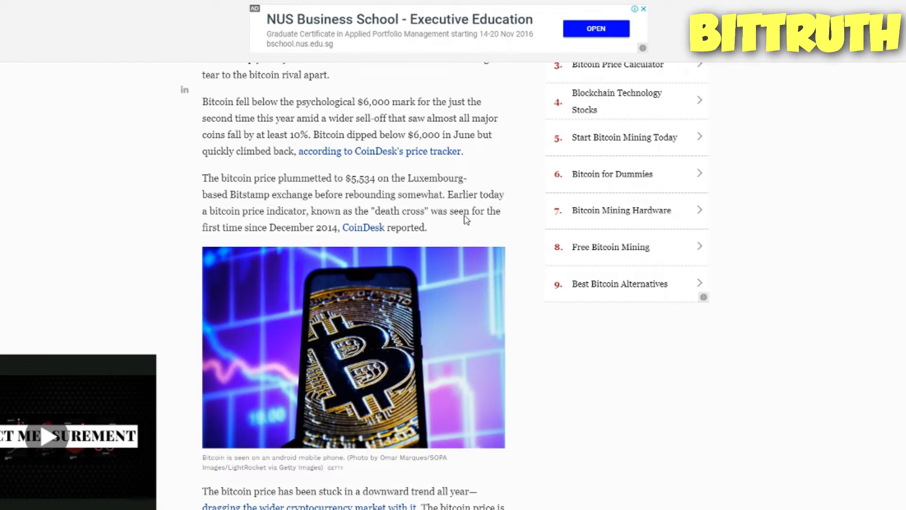
{"action": "mouse_move", "coordinate": [226, 235]}
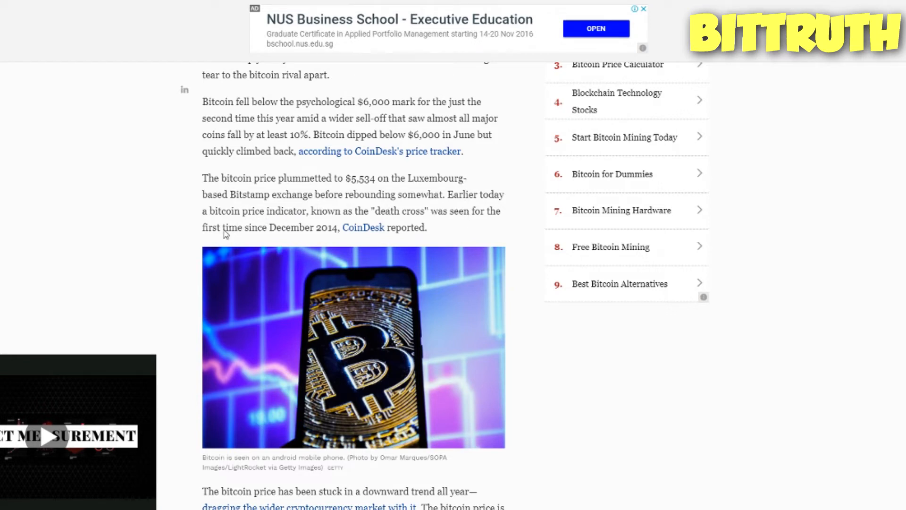
{"action": "mouse_move", "coordinate": [149, 212]}
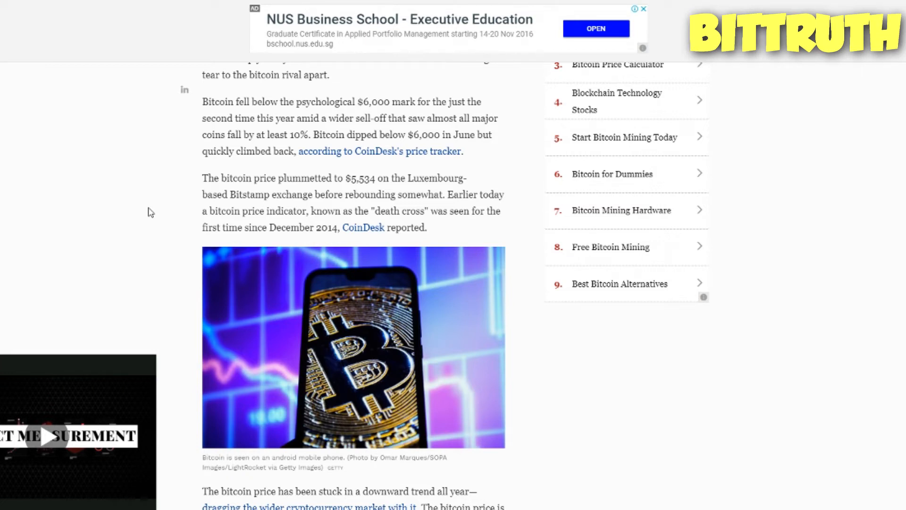
{"action": "scroll", "scroll_direction": "down", "scroll_amount": 3}
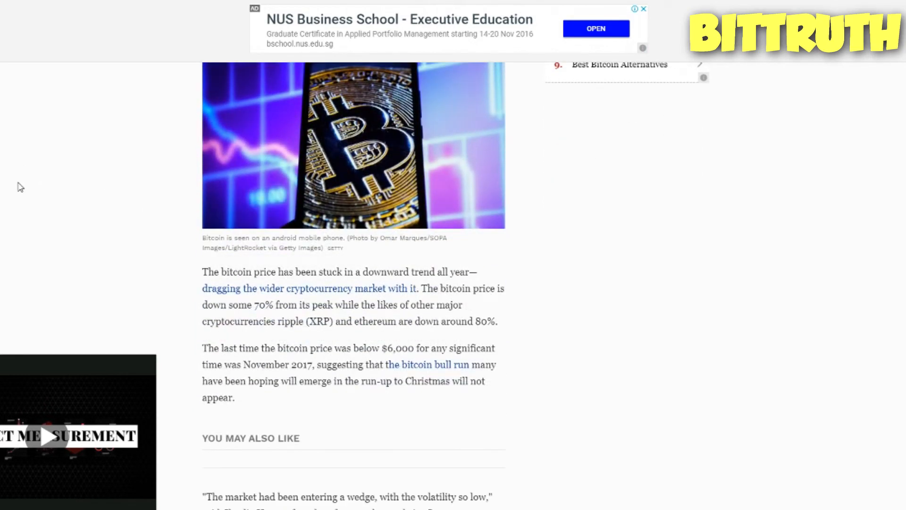
{"action": "mouse_move", "coordinate": [162, 243]}
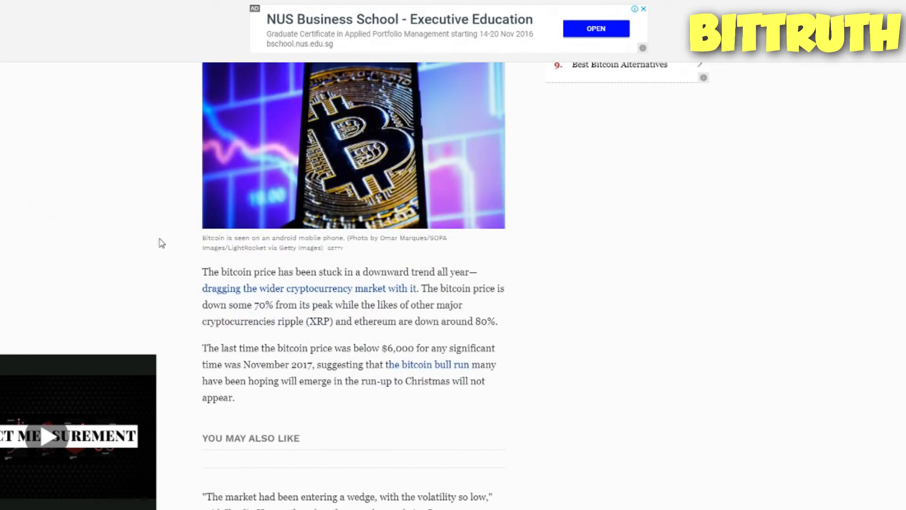
{"action": "scroll", "scroll_direction": "down", "scroll_amount": 3}
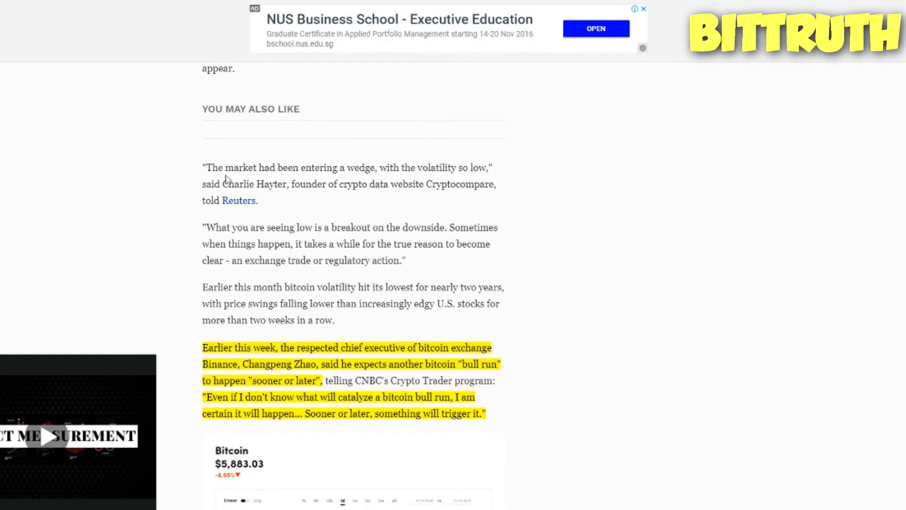
{"action": "mouse_move", "coordinate": [316, 338]}
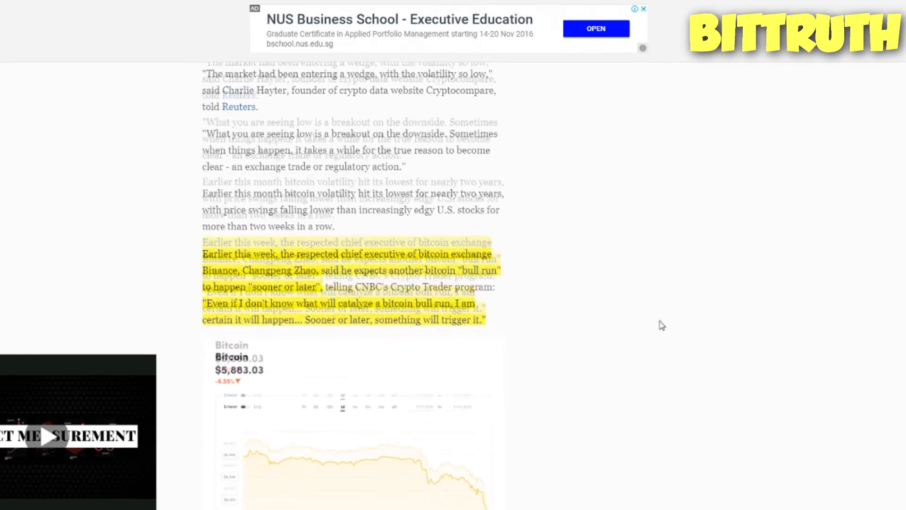
{"action": "scroll", "scroll_direction": "down", "scroll_amount": 3}
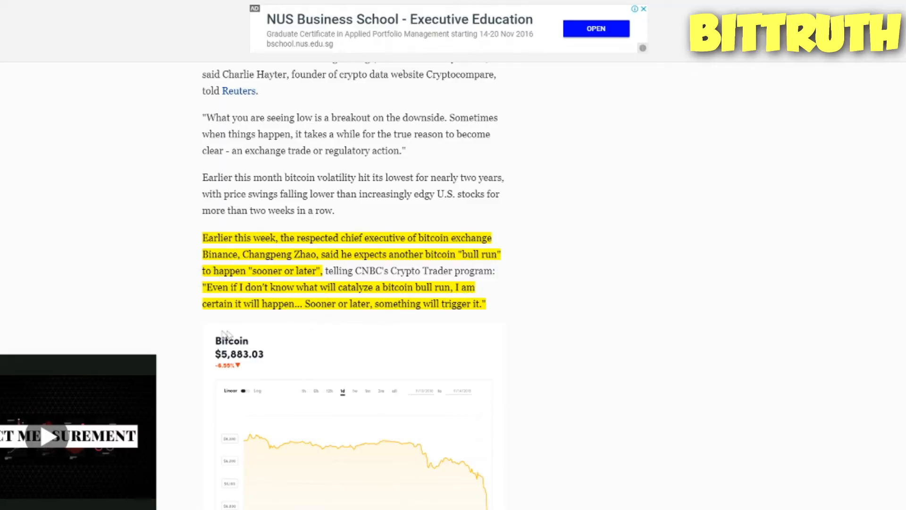
{"action": "mouse_move", "coordinate": [253, 320]}
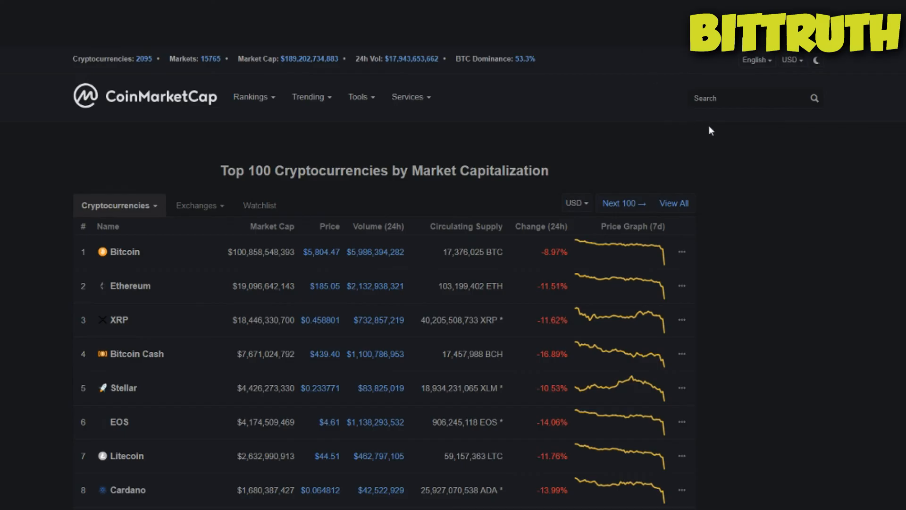
{"action": "mouse_move", "coordinate": [40, 172]}
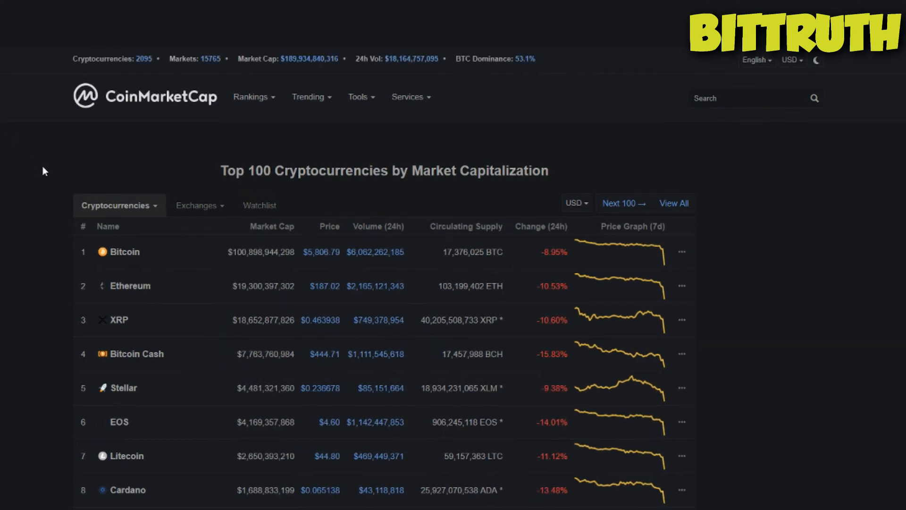
{"action": "scroll", "scroll_direction": "down", "scroll_amount": 3}
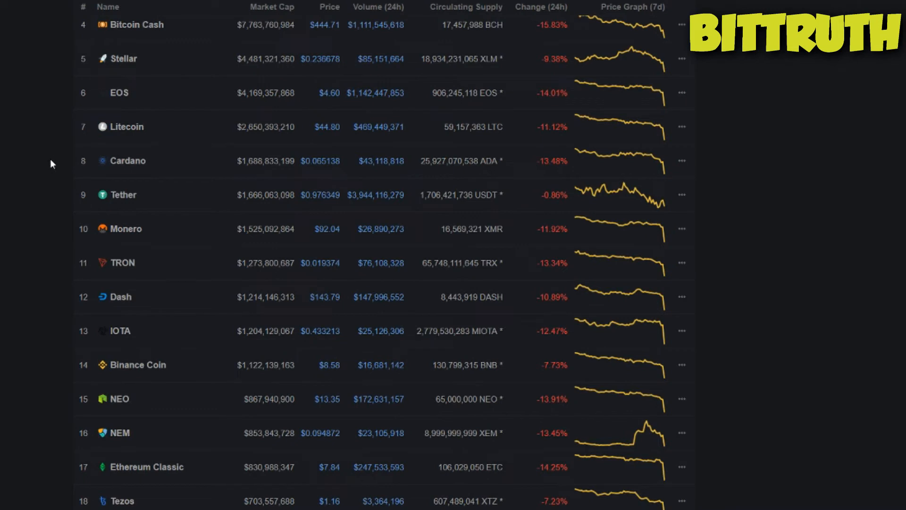
{"action": "mouse_move", "coordinate": [38, 171]}
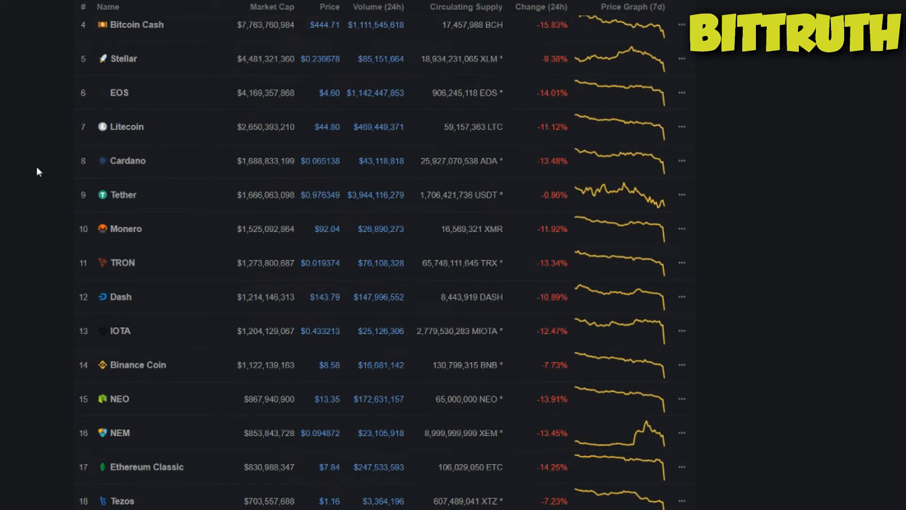
{"action": "scroll", "scroll_direction": "down", "scroll_amount": 3}
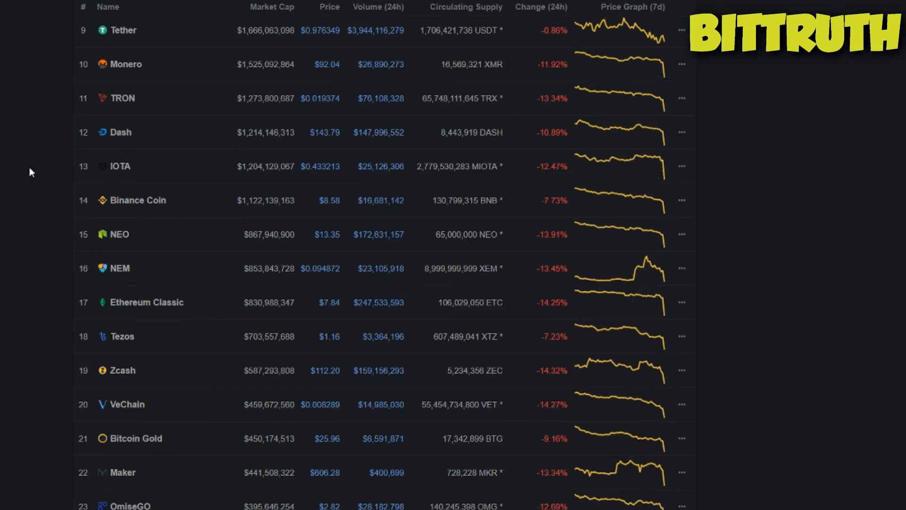
{"action": "scroll", "scroll_direction": "down", "scroll_amount": 3}
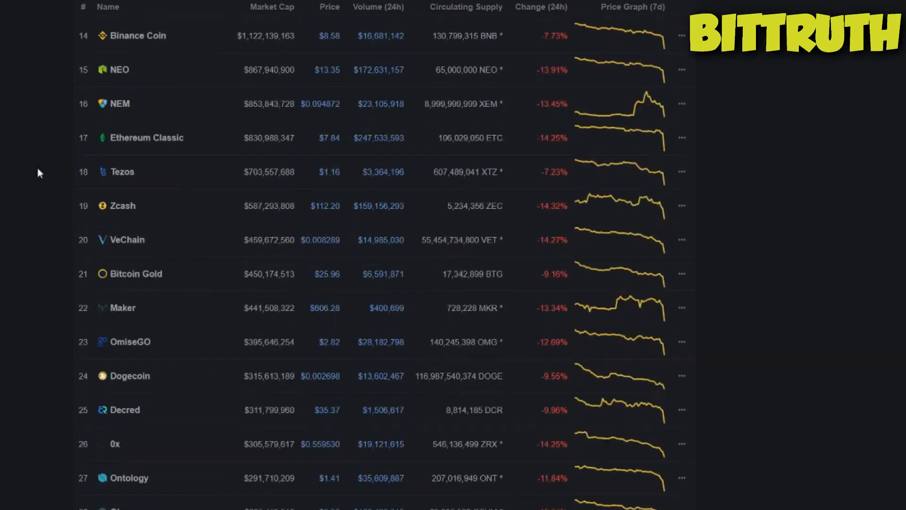
{"action": "scroll", "scroll_direction": "down", "scroll_amount": 3}
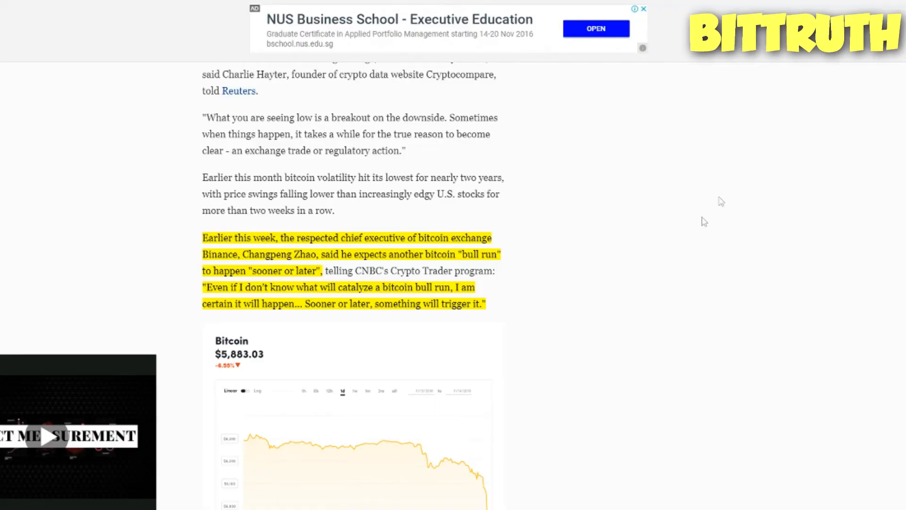
{"action": "mouse_move", "coordinate": [608, 270]}
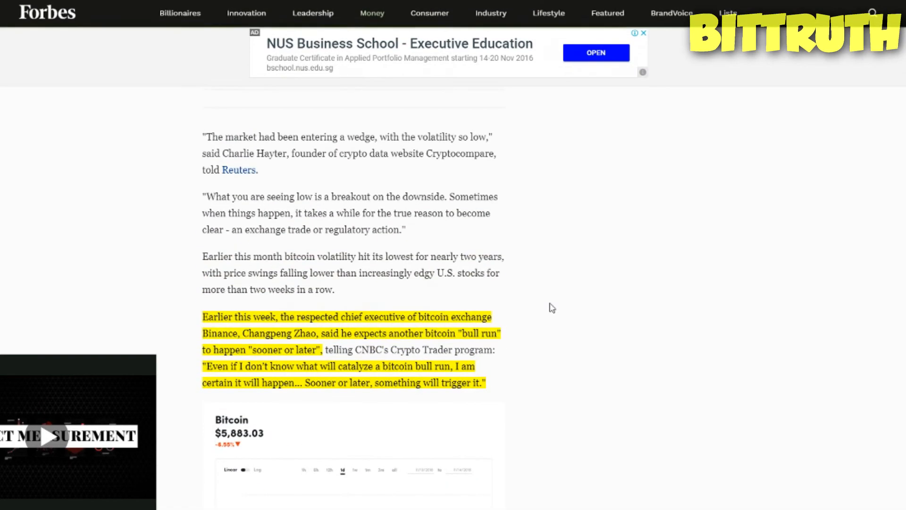
Scroll to show the coindesk Bitcoin chart in full below the Zhao quote
{"action": "scroll", "scroll_direction": "down", "scroll_amount": 3}
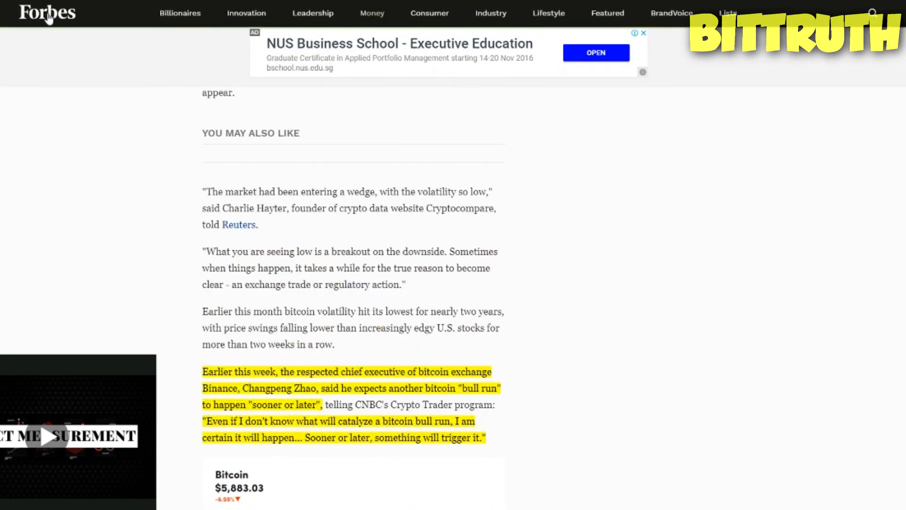
{"action": "scroll", "scroll_direction": "down", "scroll_amount": 3}
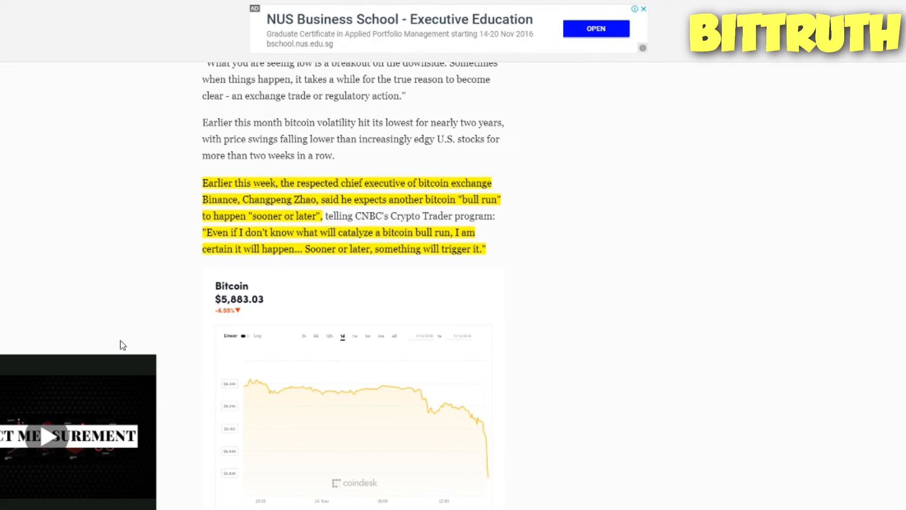
{"action": "scroll", "scroll_direction": "down", "scroll_amount": 3}
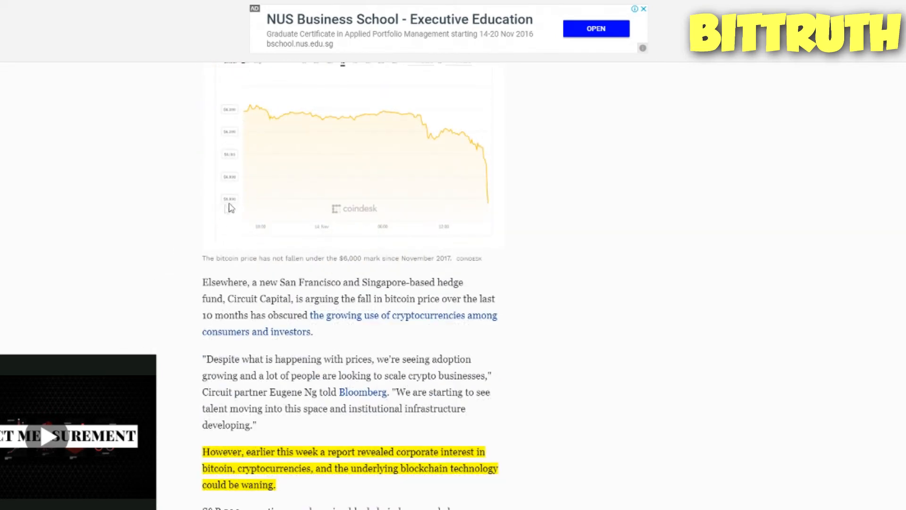
{"action": "scroll", "scroll_direction": "down", "scroll_amount": 3}
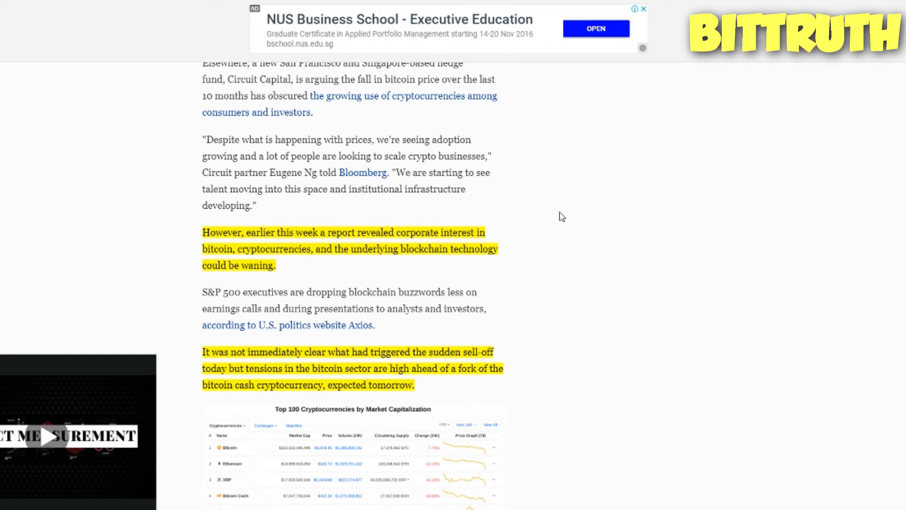
{"action": "scroll", "scroll_direction": "down", "scroll_amount": 3}
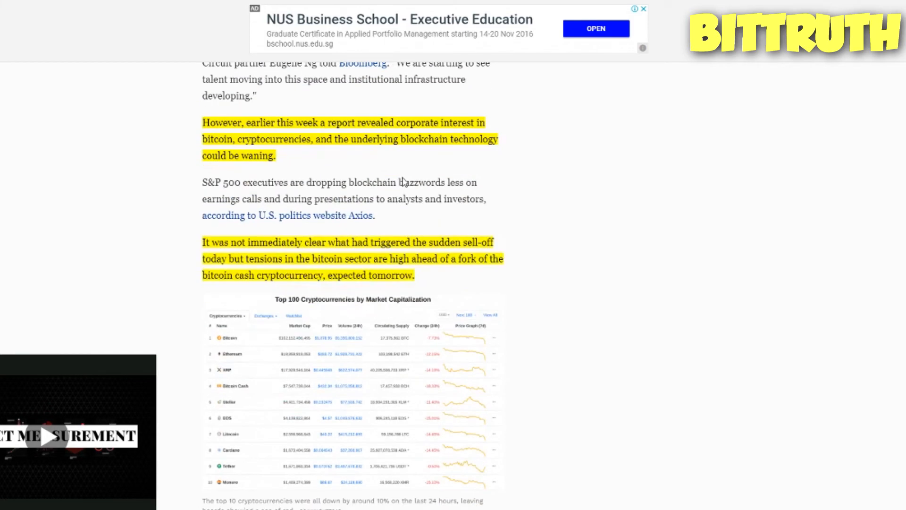
{"action": "scroll", "scroll_direction": "down", "scroll_amount": 3}
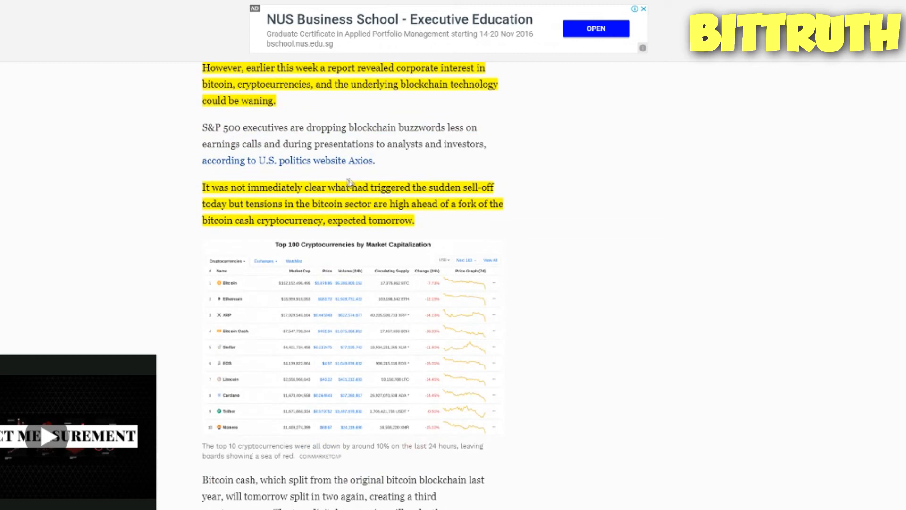
{"action": "mouse_move", "coordinate": [536, 194]}
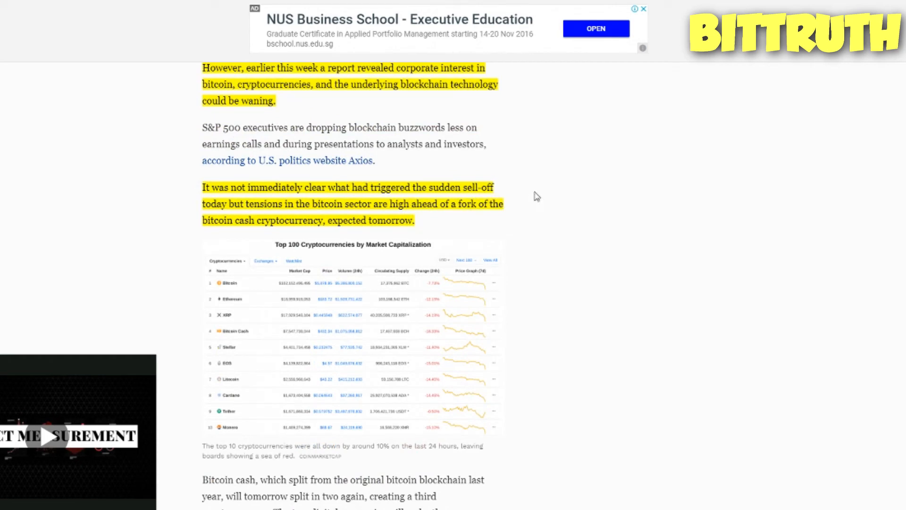
{"action": "mouse_move", "coordinate": [539, 192]}
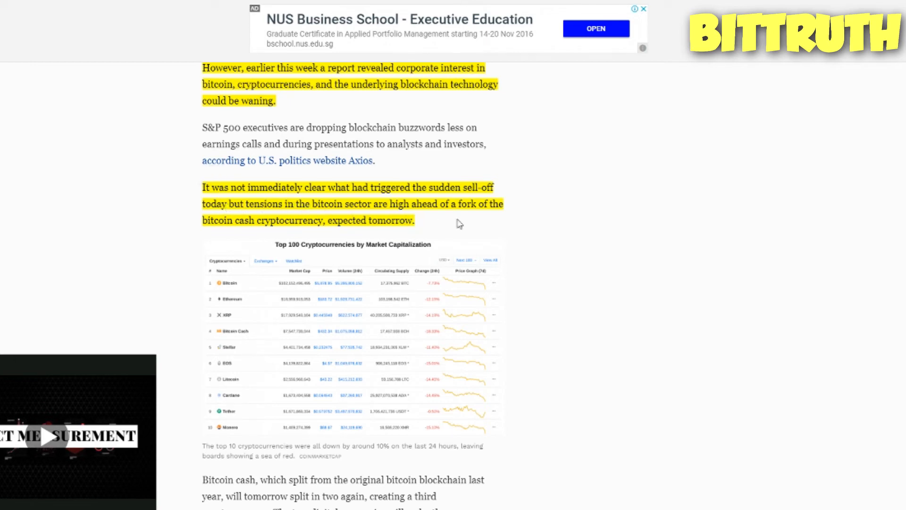
{"action": "mouse_move", "coordinate": [450, 230]}
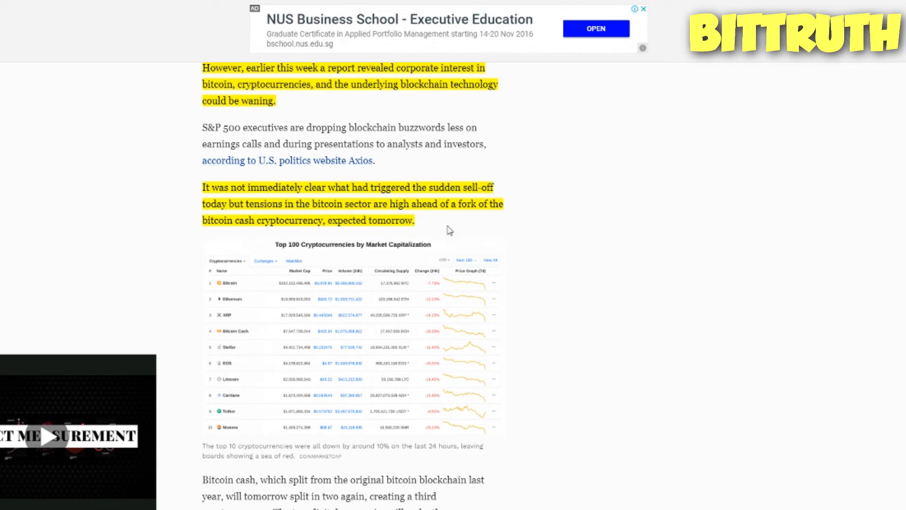
{"action": "mouse_move", "coordinate": [460, 231]}
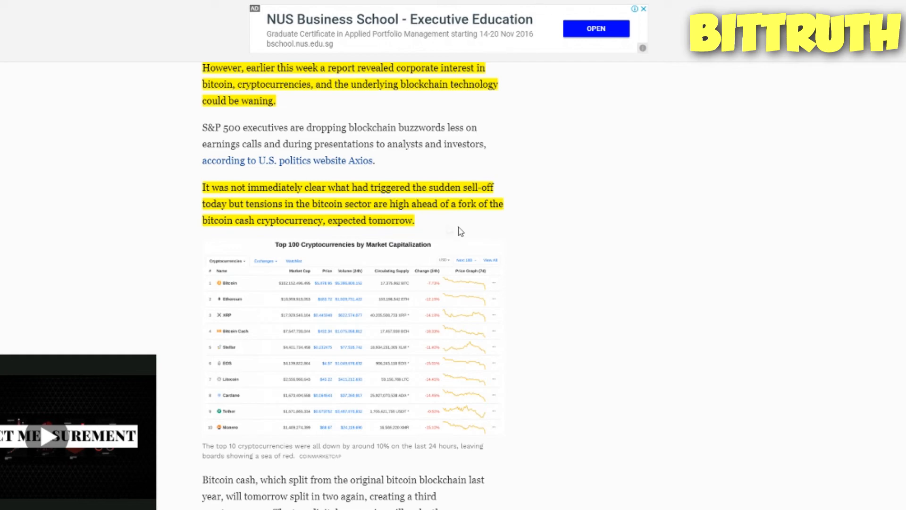
{"action": "scroll", "scroll_direction": "down", "scroll_amount": 3}
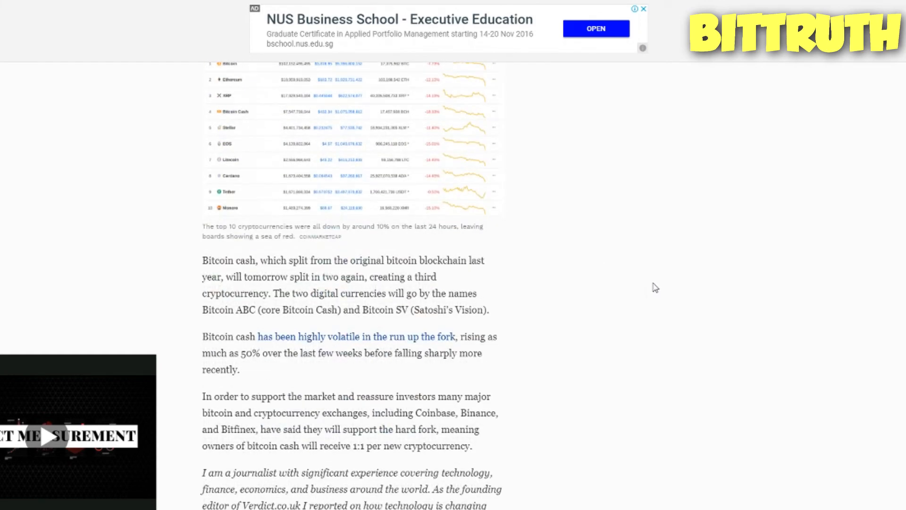
{"action": "mouse_move", "coordinate": [364, 382]}
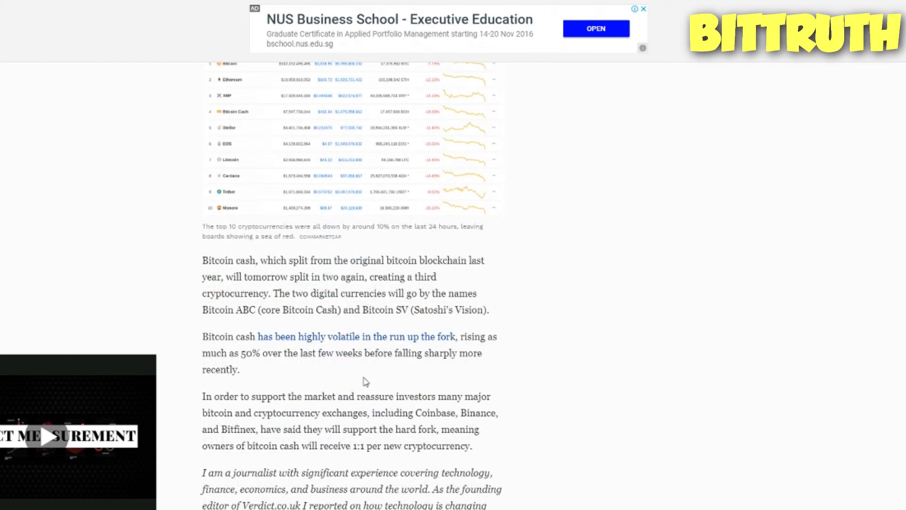
{"action": "mouse_move", "coordinate": [488, 321]}
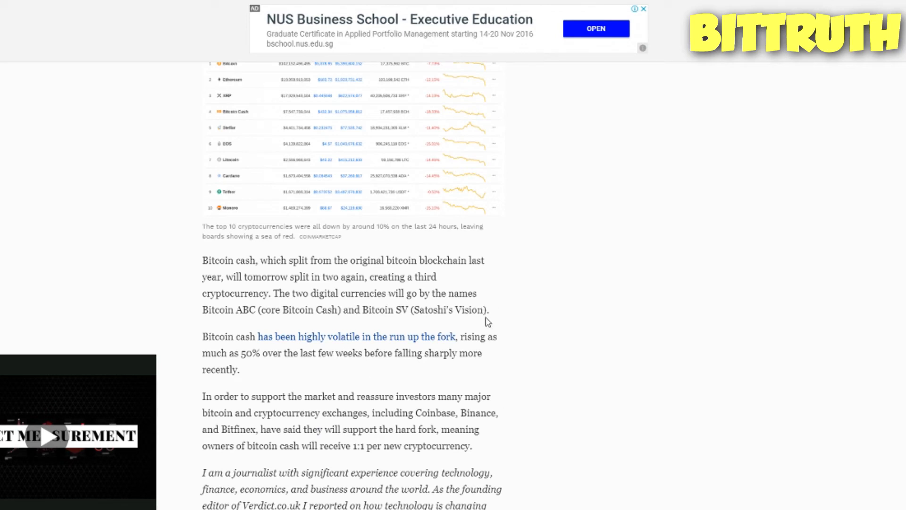
{"action": "mouse_move", "coordinate": [435, 318]}
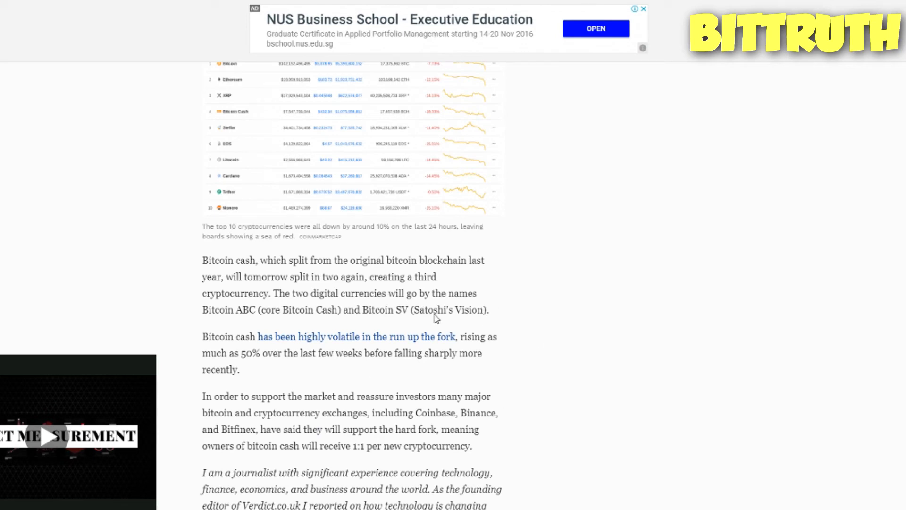
{"action": "mouse_move", "coordinate": [315, 328]}
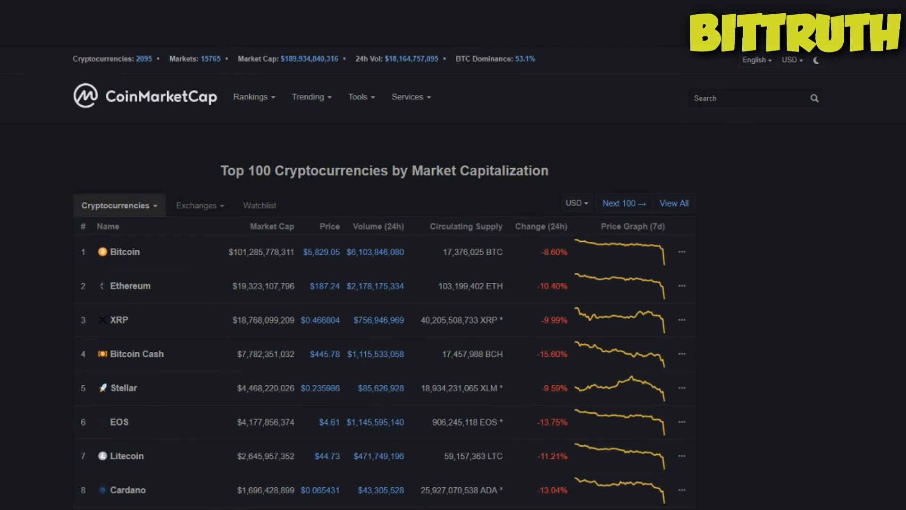
{"action": "mouse_move", "coordinate": [555, 57]}
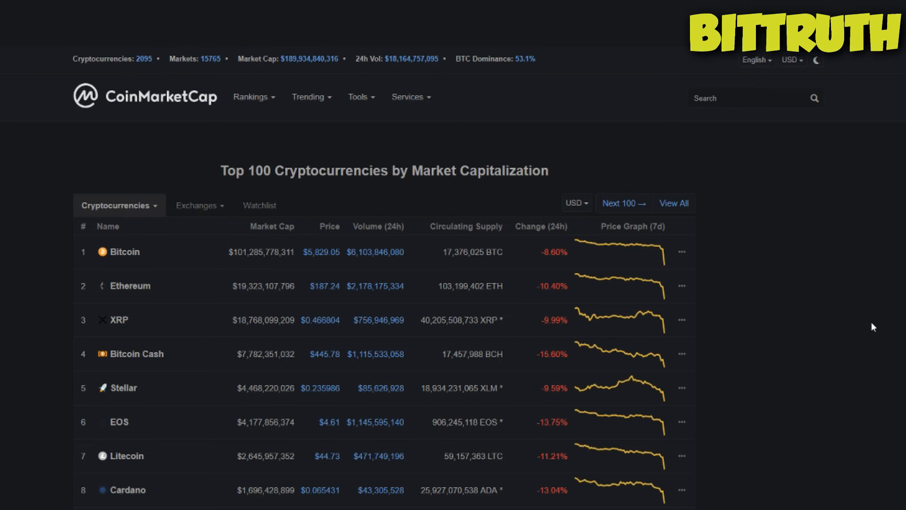
Scroll down the Top 100 table from Bitcoin at $5,829.05 toward Zcash around rank 19
{"action": "scroll", "scroll_direction": "down", "scroll_amount": 3}
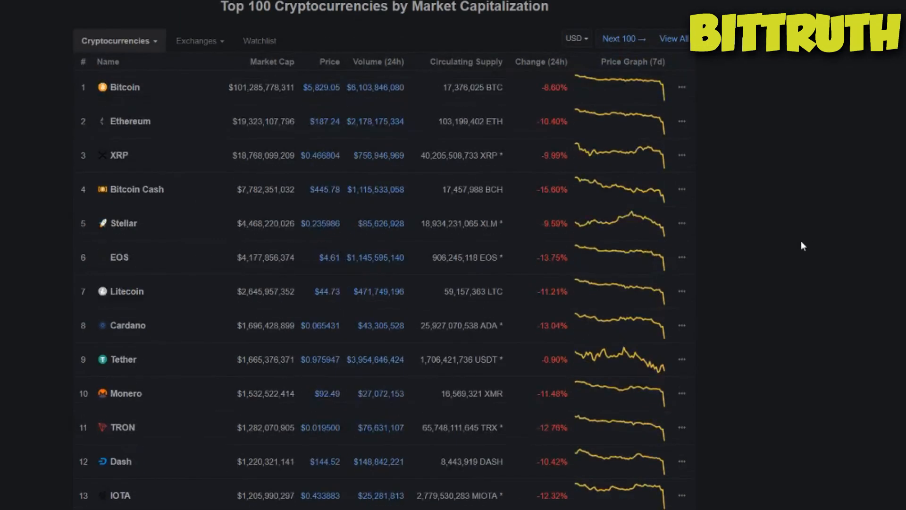
{"action": "scroll", "scroll_direction": "down", "scroll_amount": 3}
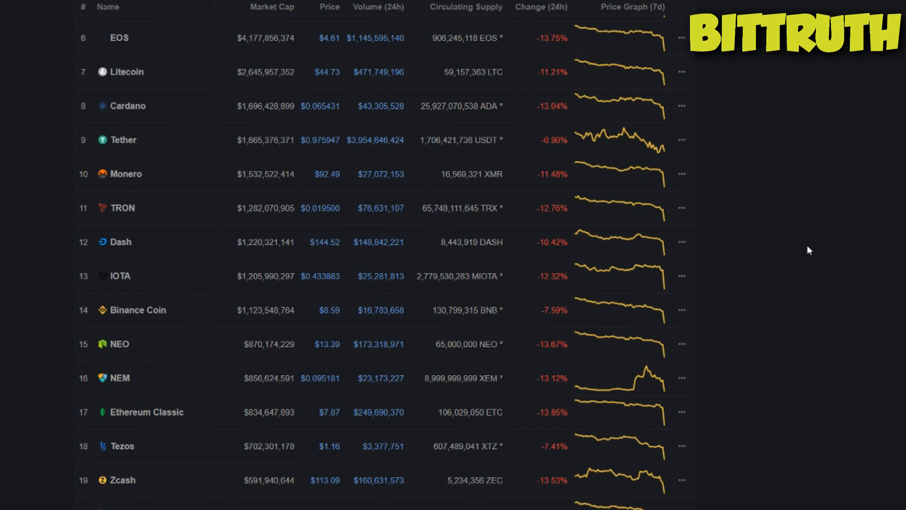
{"action": "mouse_move", "coordinate": [816, 253]}
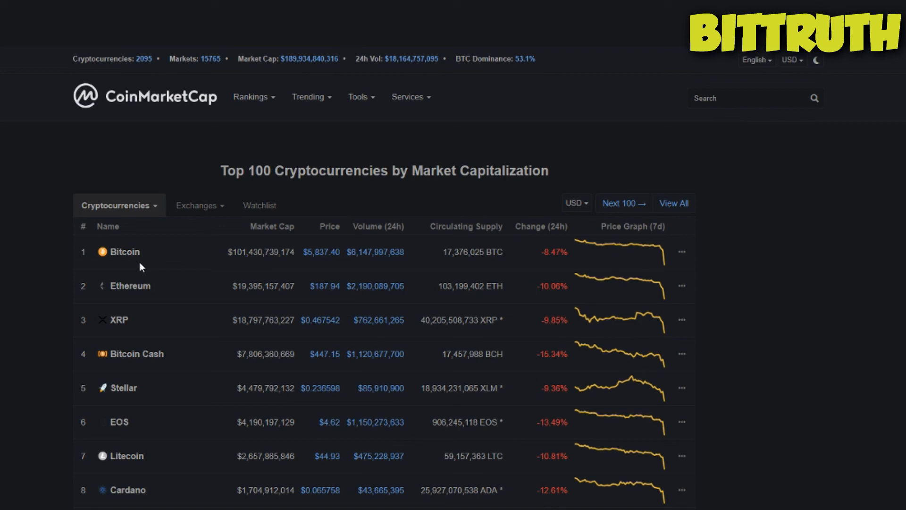
{"action": "mouse_move", "coordinate": [556, 267]}
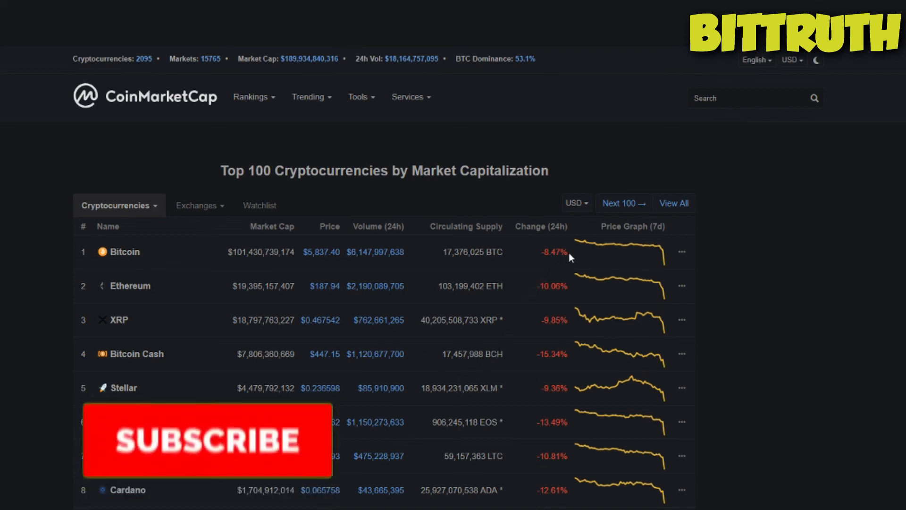
{"action": "scroll", "scroll_direction": "down", "scroll_amount": 3}
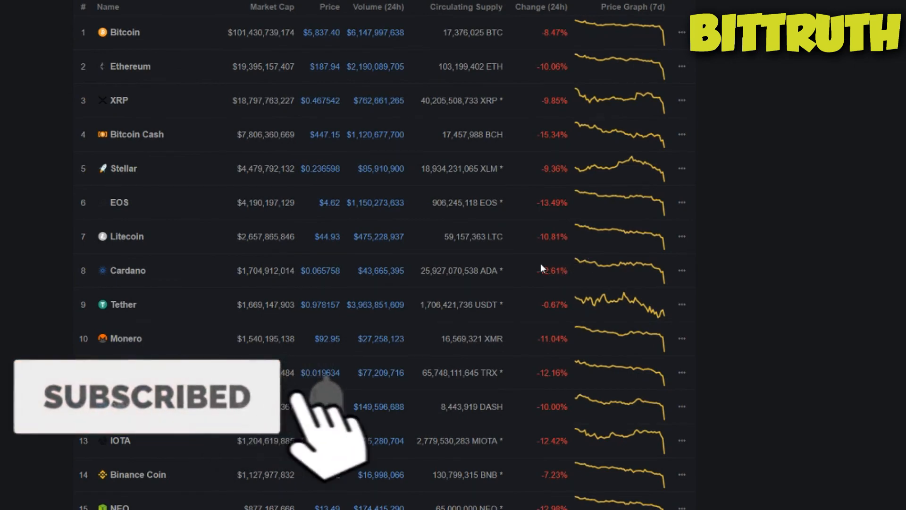